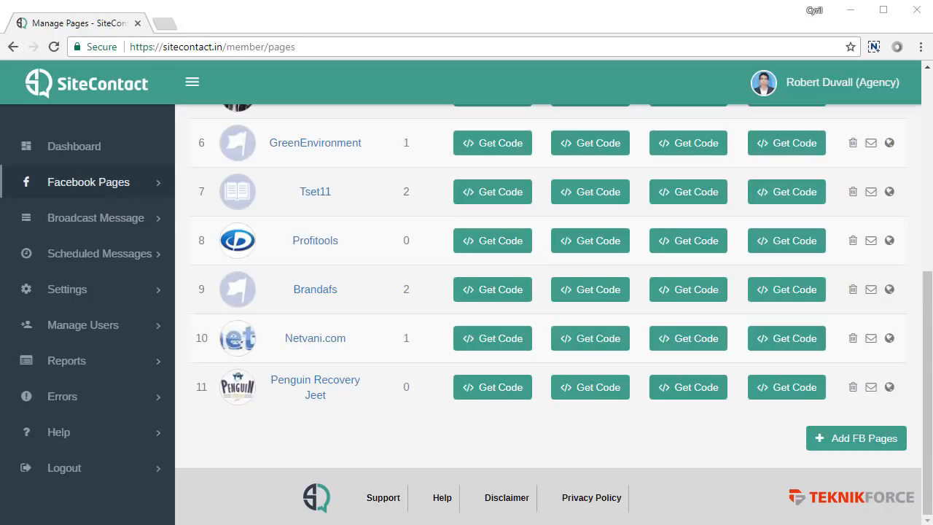
# Scroll the Facebook Pages list and open domain whitelisting for the Frendzzz. row
pyautogui.scroll(3)
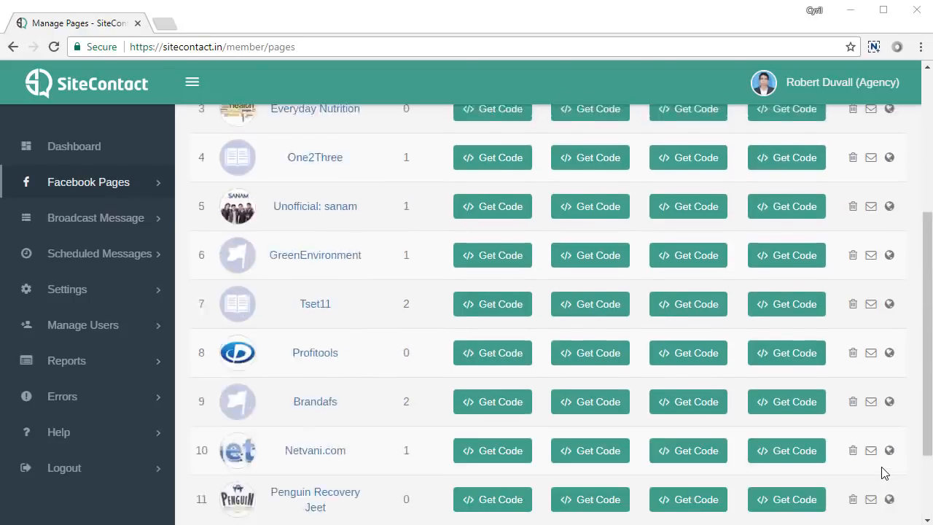
pyautogui.scroll(3)
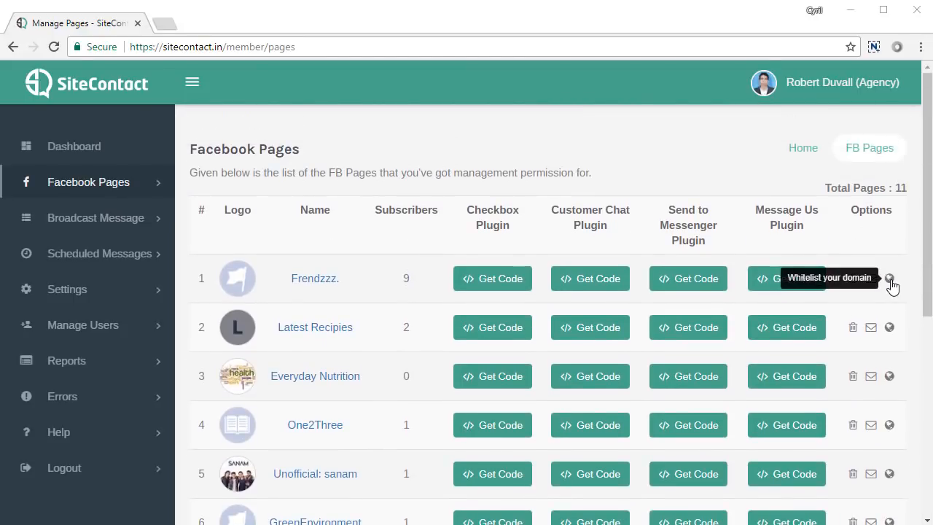
pyautogui.scroll(-3)
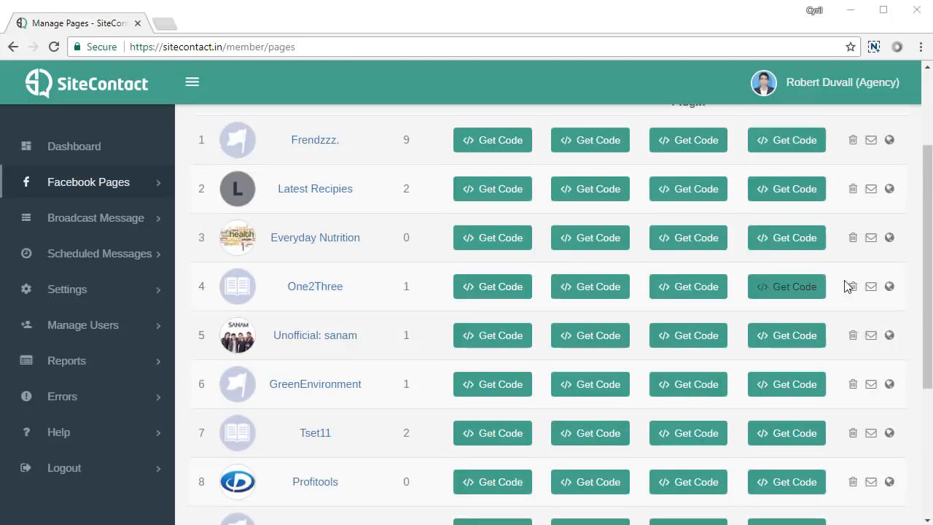
pyautogui.scroll(-3)
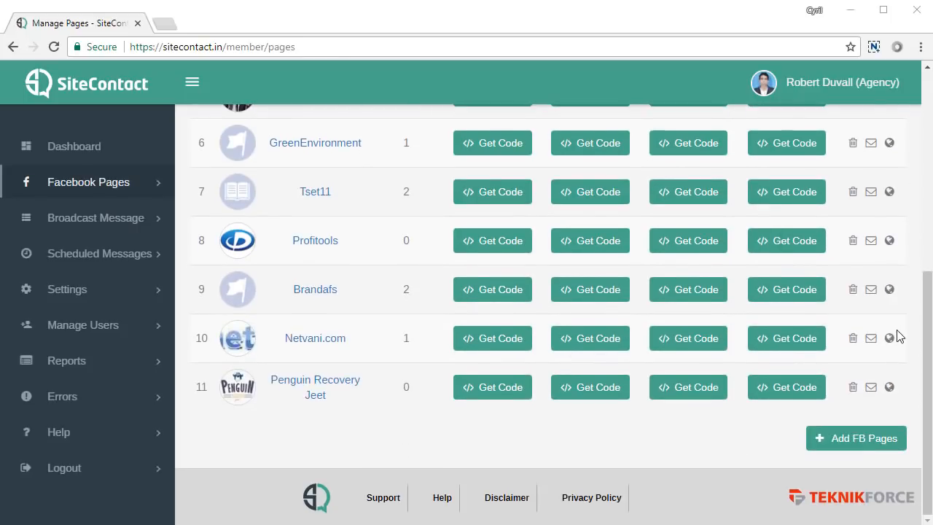
pyautogui.scroll(3)
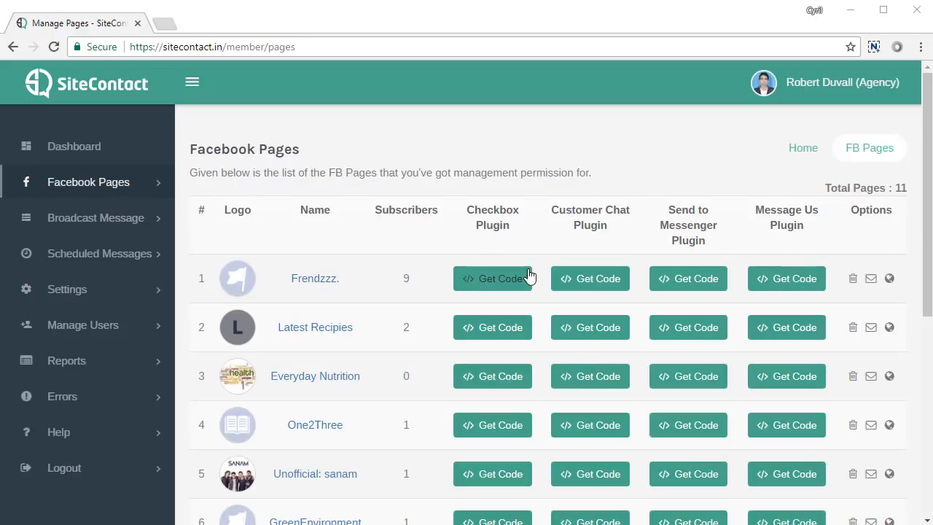
pyautogui.moveTo(777, 283)
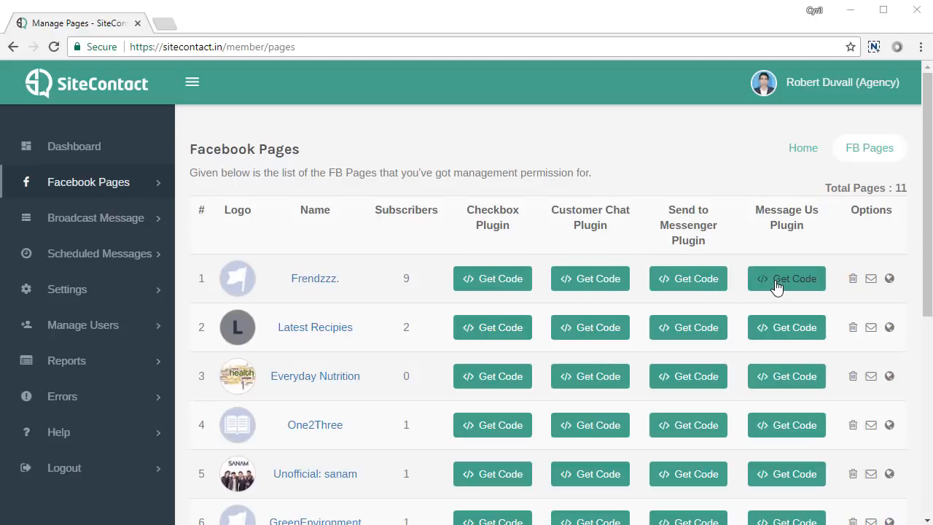
pyautogui.moveTo(889, 278)
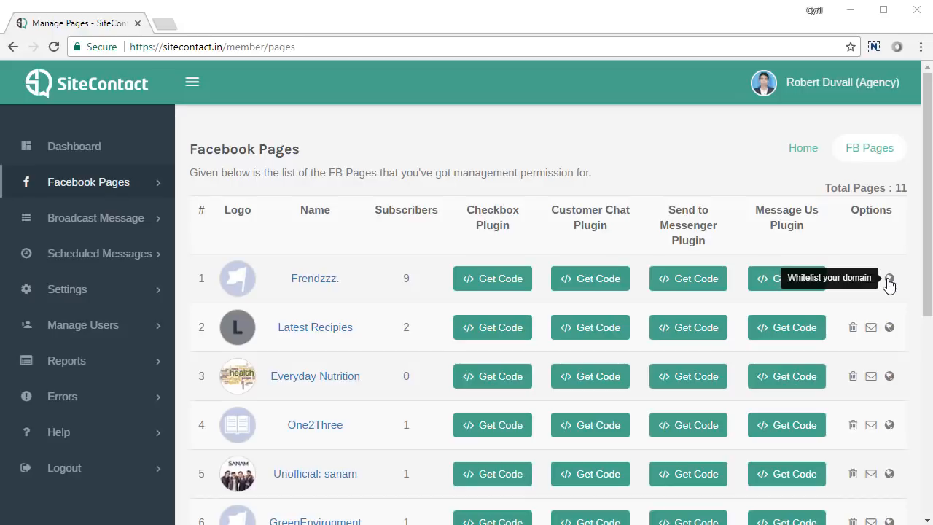
pyautogui.click(889, 277)
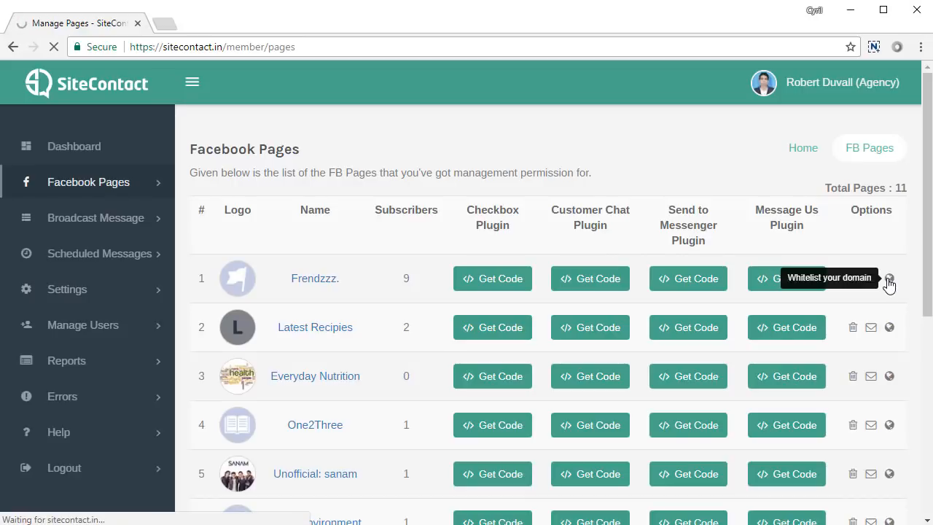
pyautogui.click(889, 279)
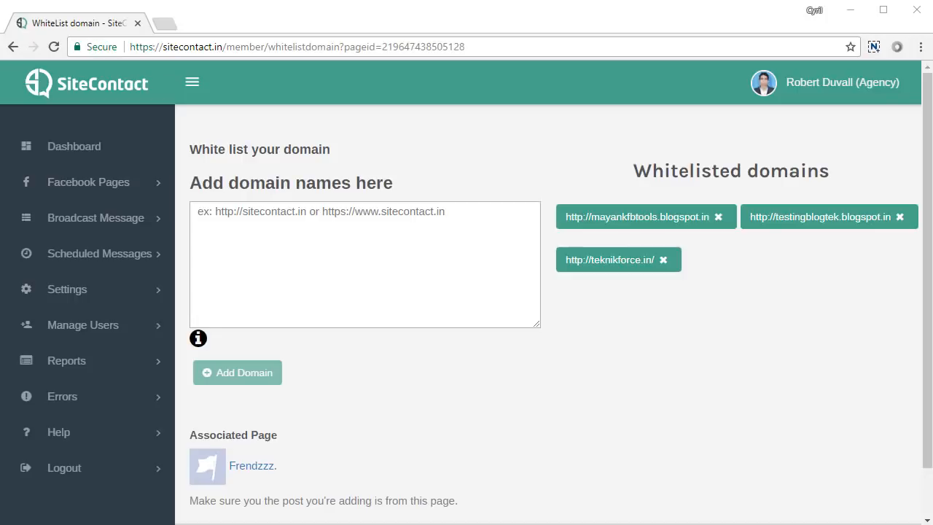
pyautogui.click(426, 264)
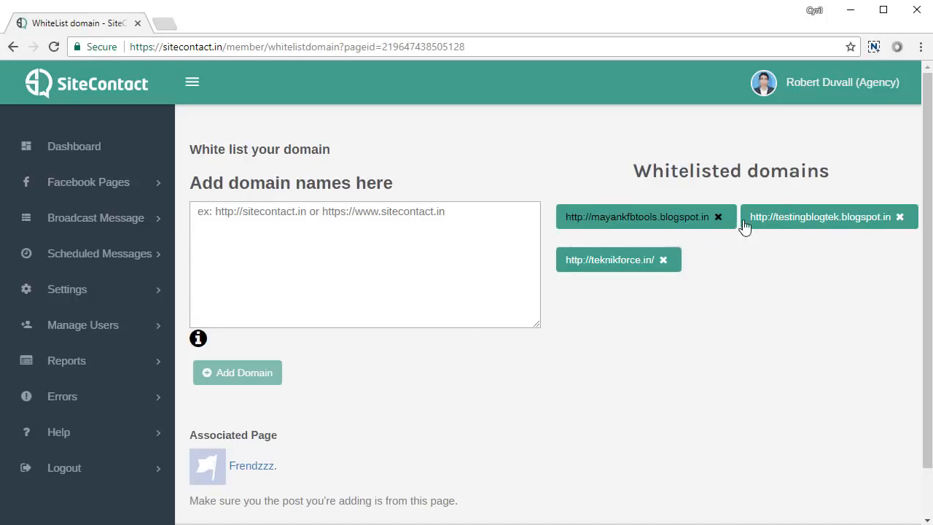
pyautogui.moveTo(792, 230)
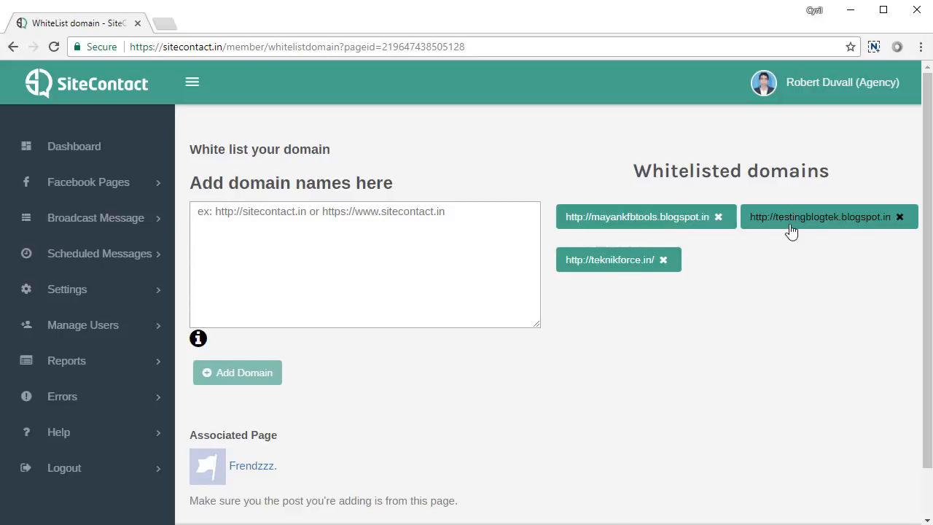
pyautogui.moveTo(372, 293)
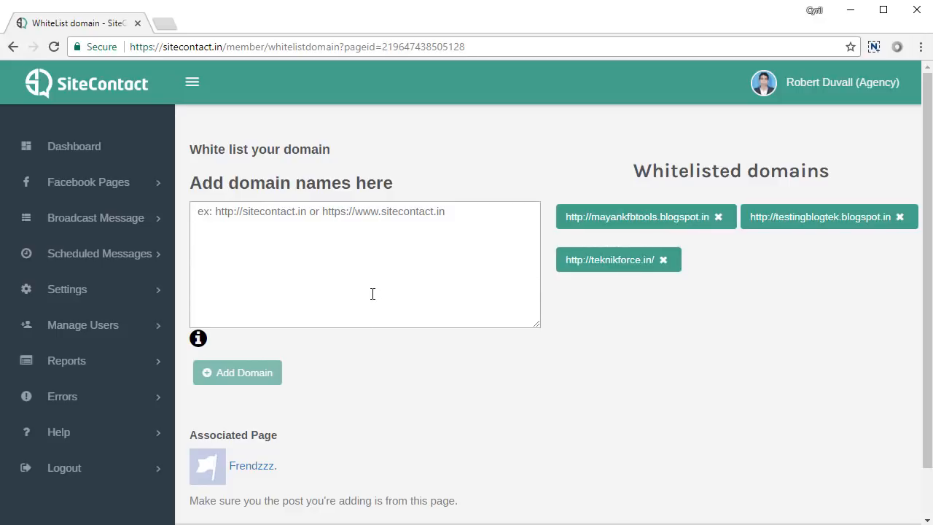
pyautogui.moveTo(356, 297)
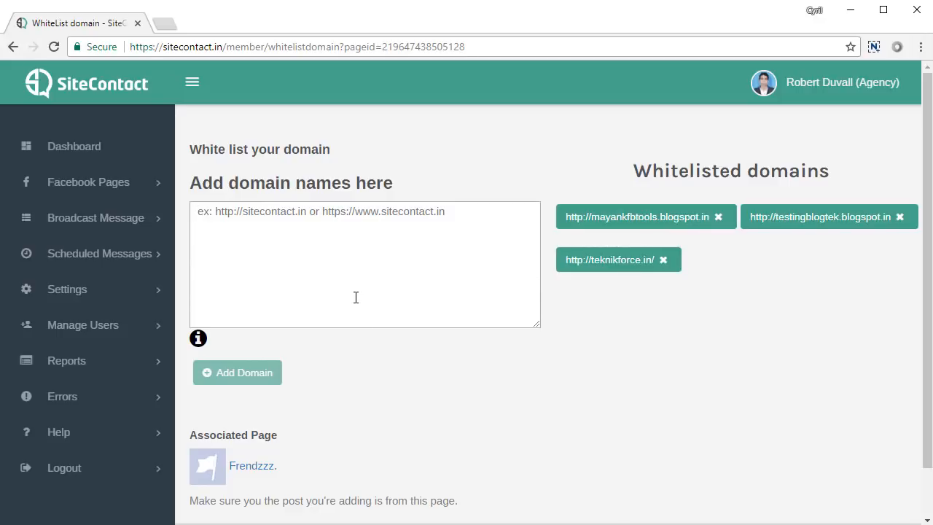
pyautogui.write('http://')
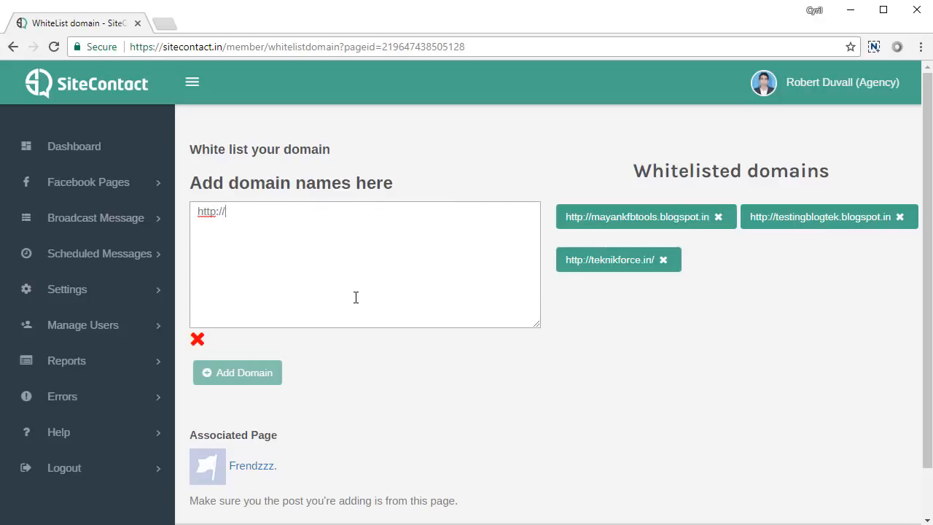
pyautogui.write('mysite.')
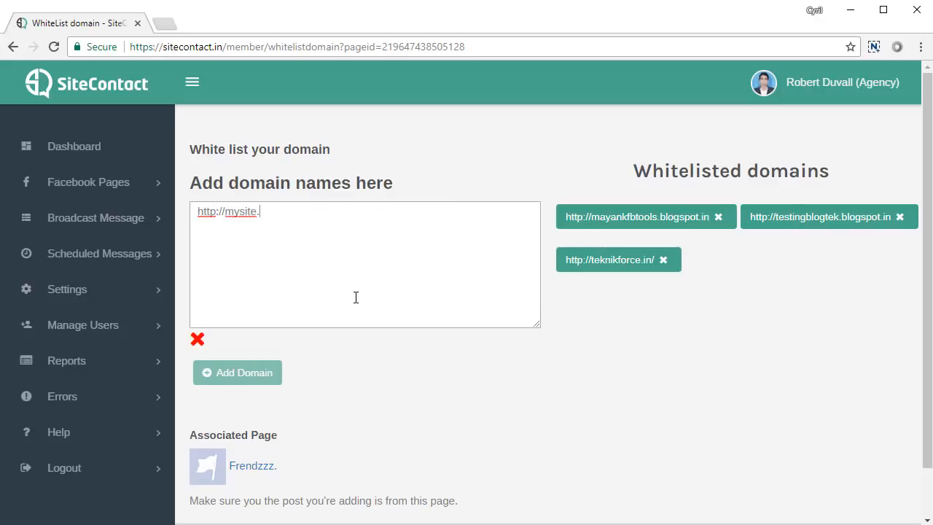
pyautogui.write('com')
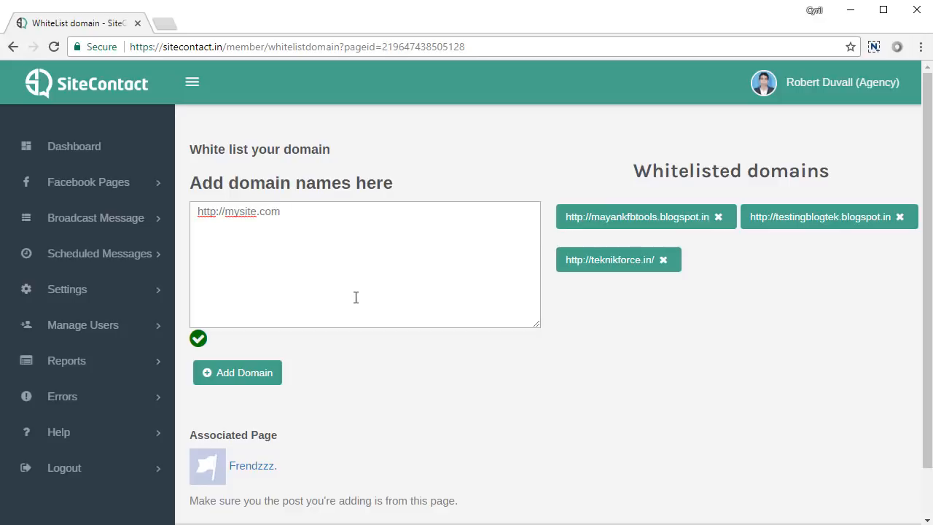
pyautogui.click(280, 211)
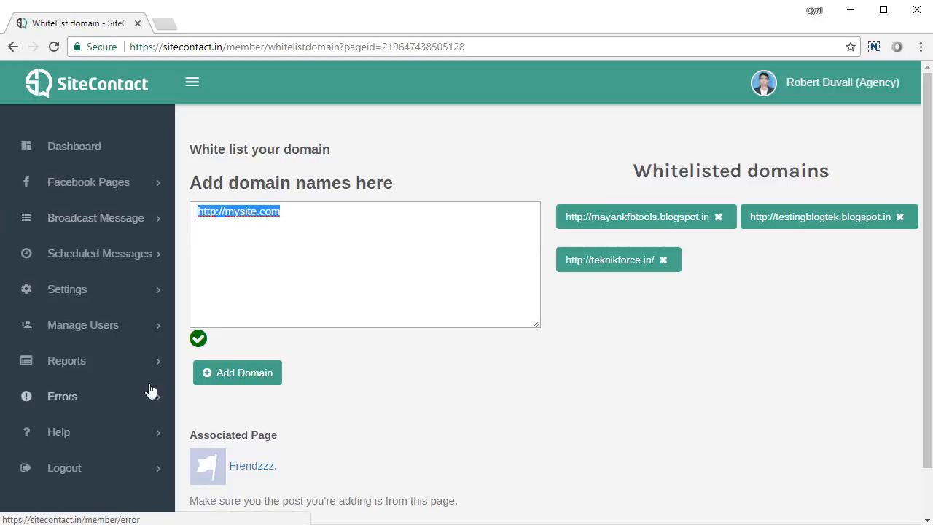
pyautogui.click(313, 287)
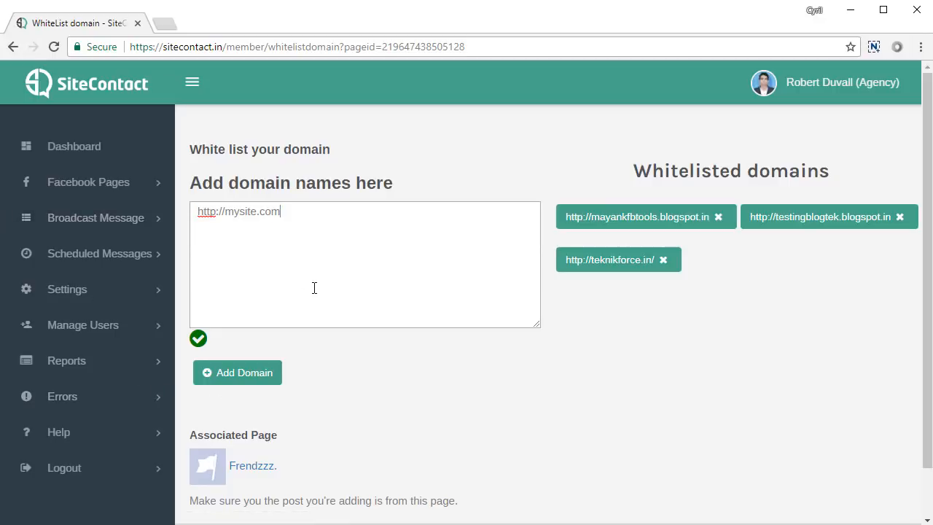
pyautogui.write('http:s')
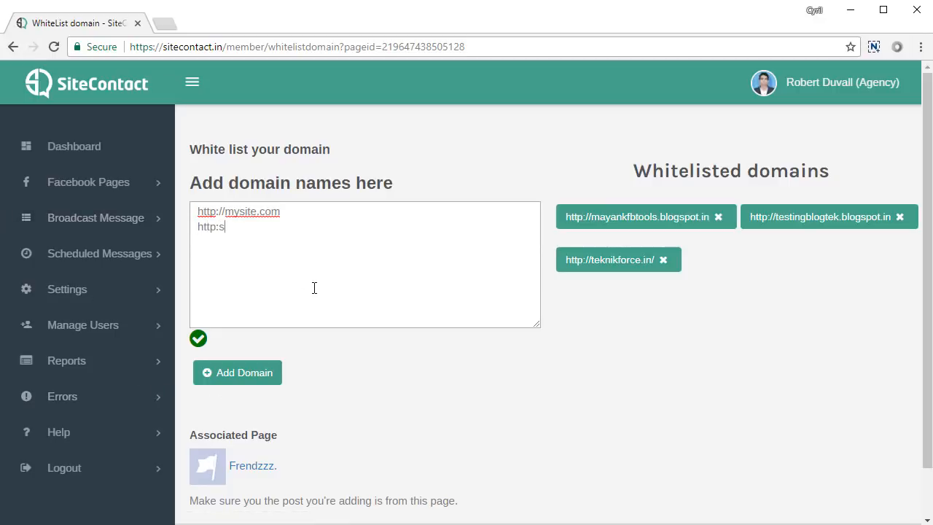
pyautogui.write('://')
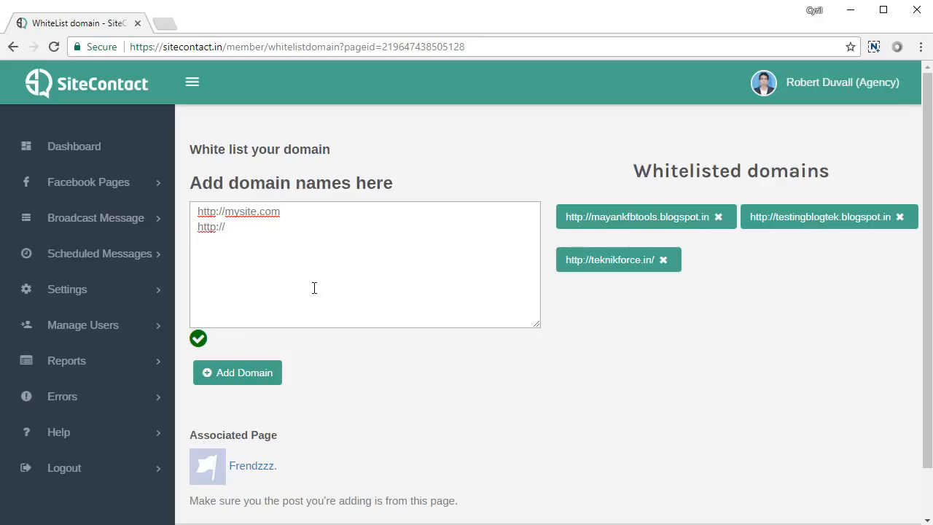
pyautogui.write('mysite2.com')
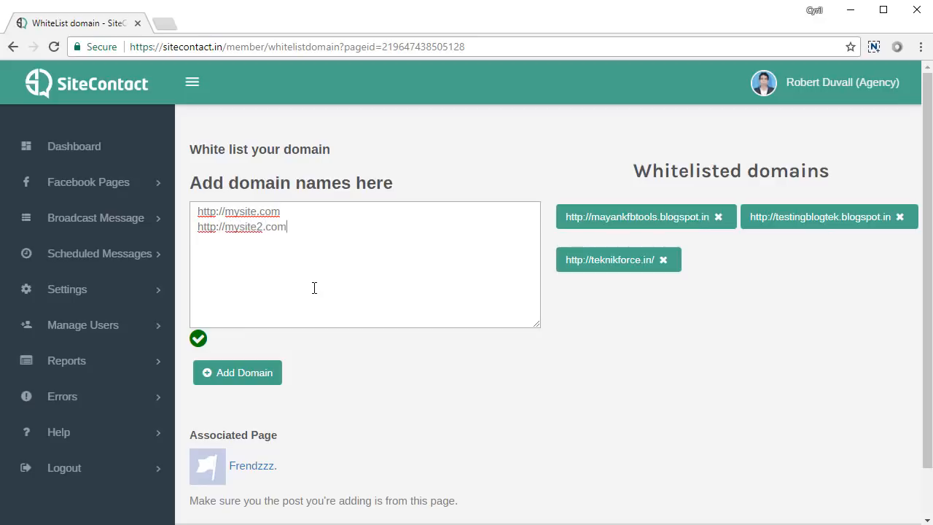
pyautogui.moveTo(270, 372)
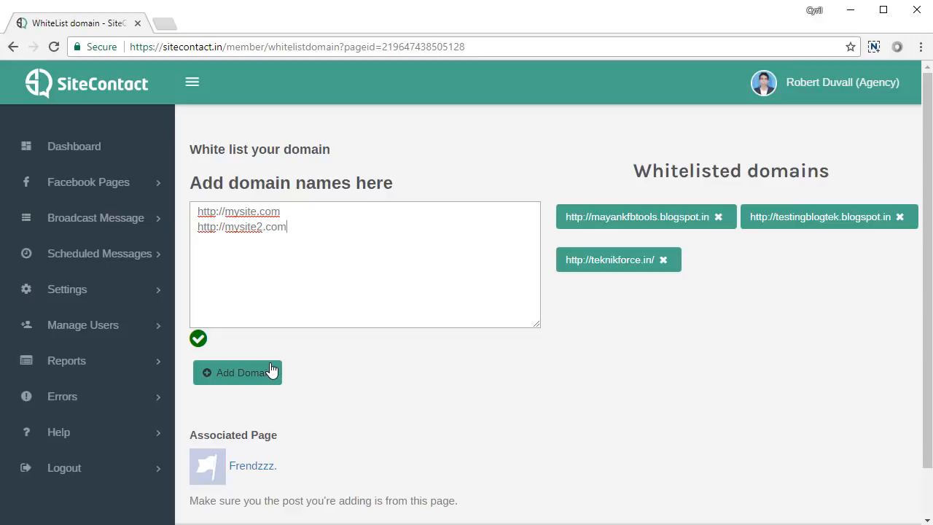
# Save both domains so the Frendzzz. whitelist shows five domains
pyautogui.click(237, 372)
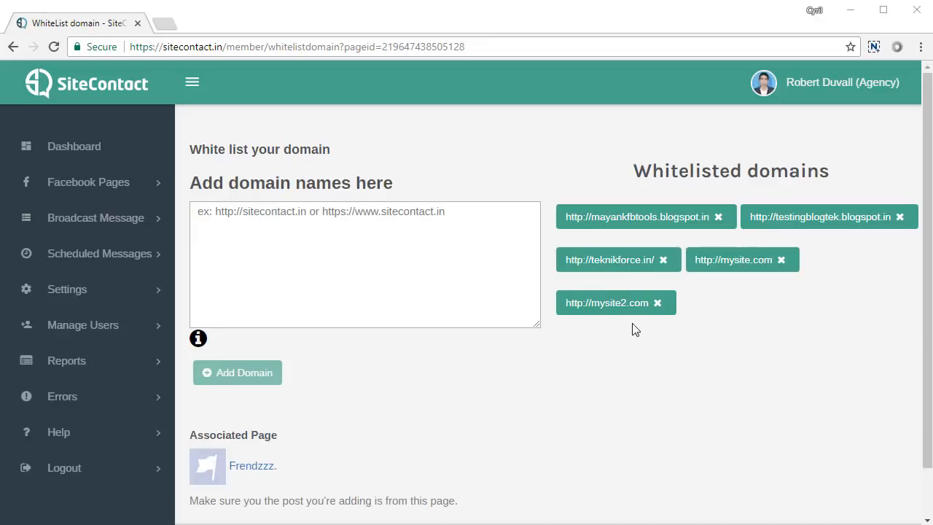
pyautogui.moveTo(728, 275)
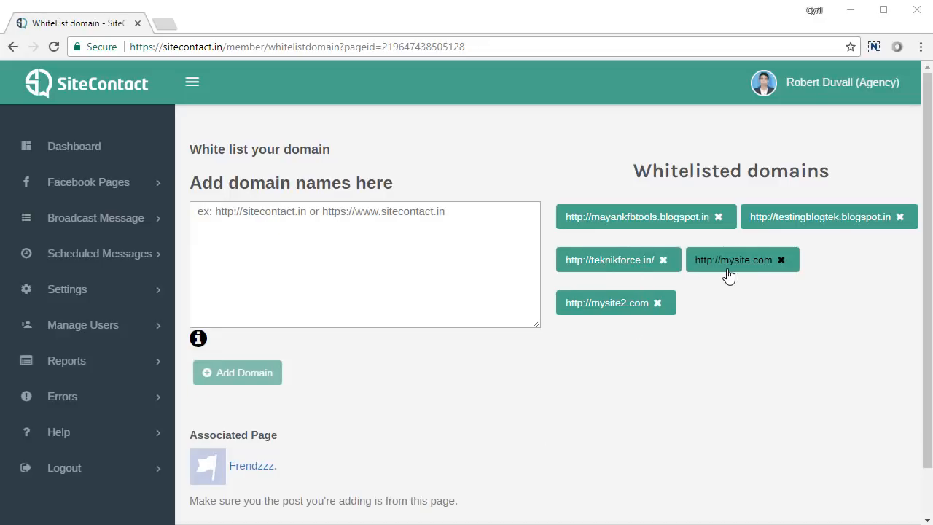
pyautogui.moveTo(730, 285)
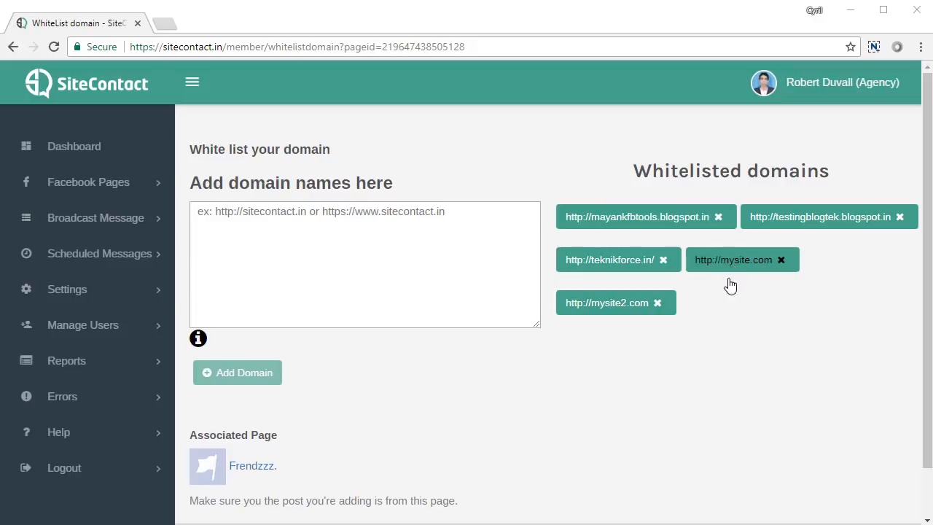
pyautogui.moveTo(770, 263)
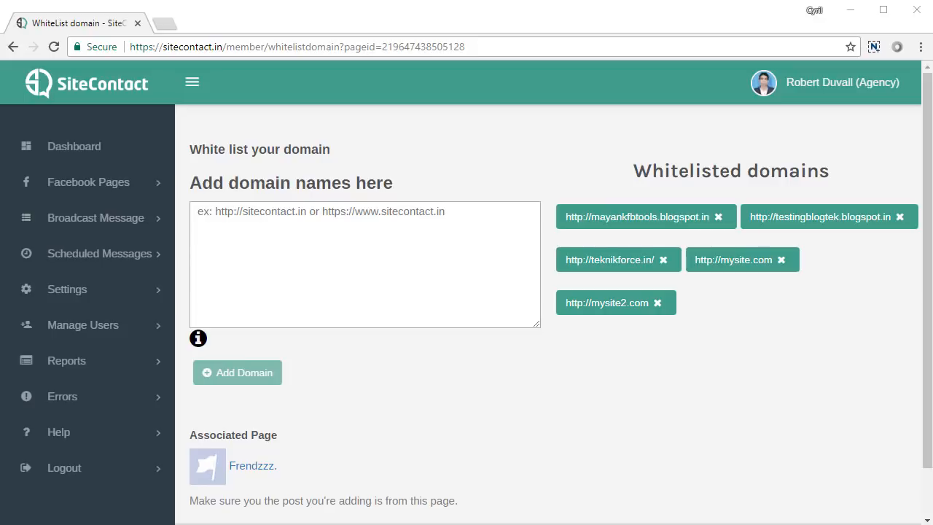
pyautogui.click(88, 181)
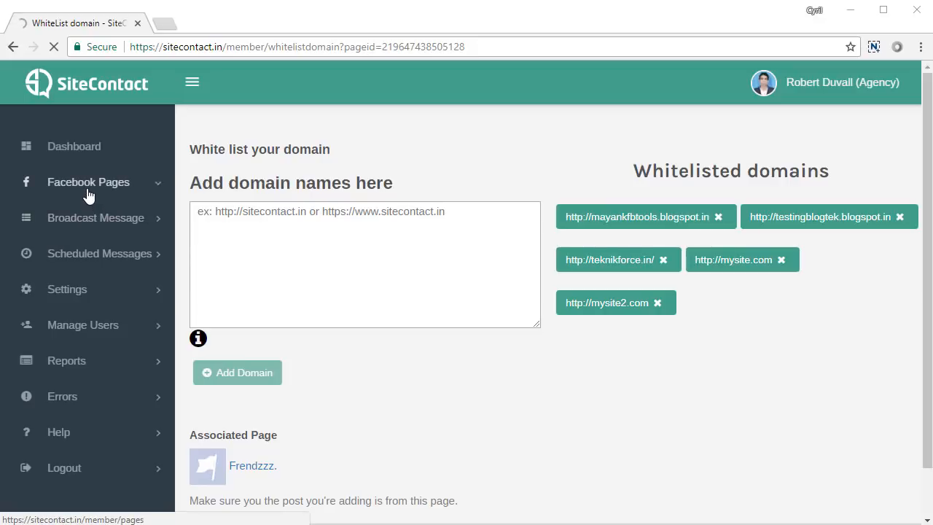
pyautogui.click(88, 182)
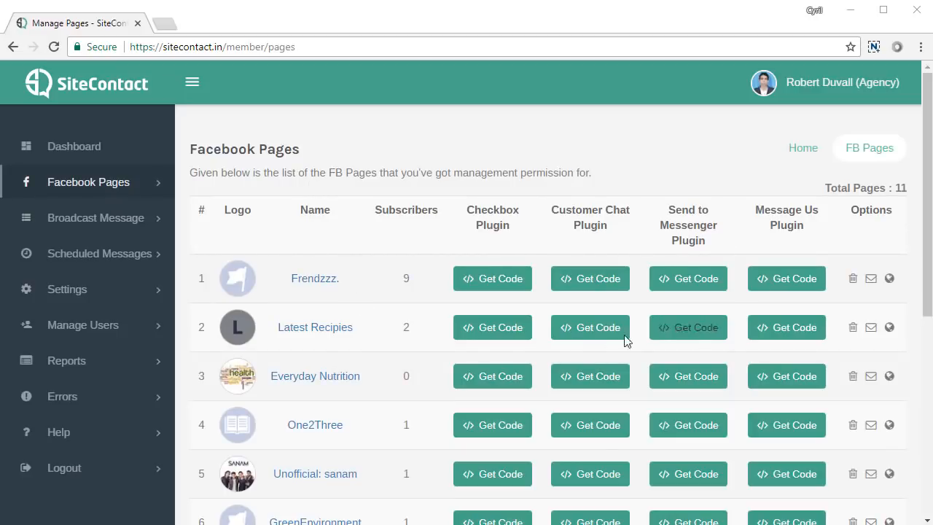
pyautogui.moveTo(513, 306)
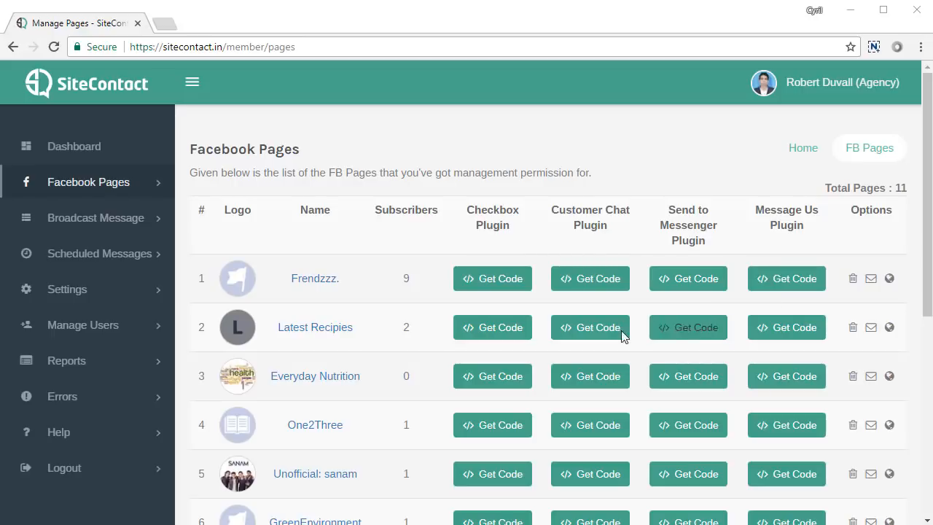
pyautogui.moveTo(589, 327)
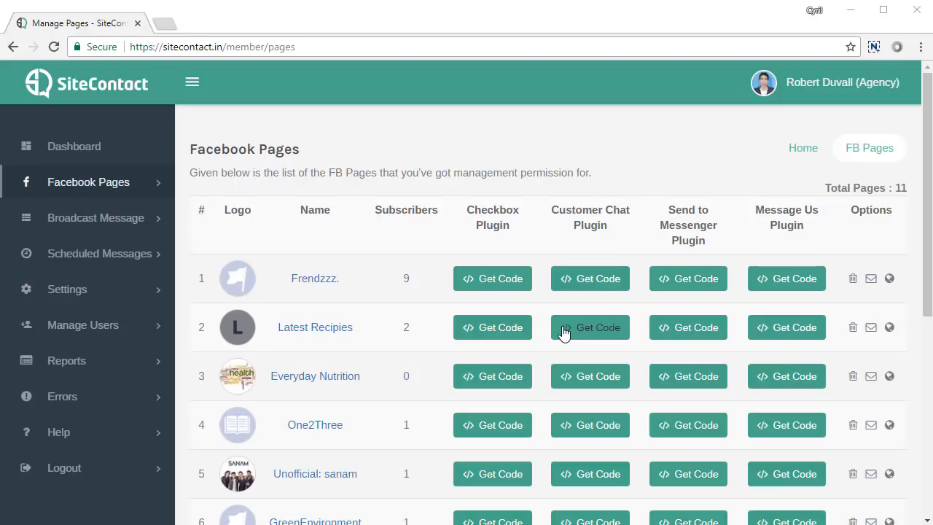
pyautogui.moveTo(508, 227)
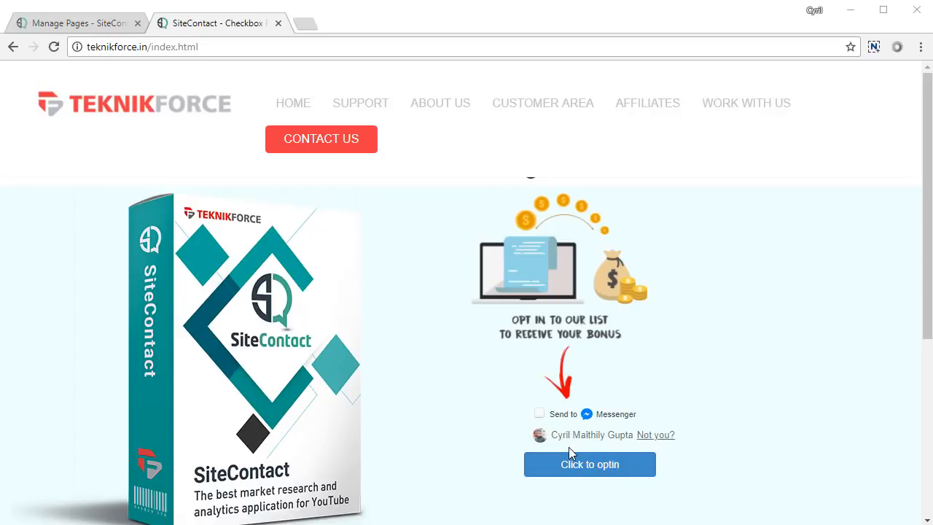
pyautogui.moveTo(546, 423)
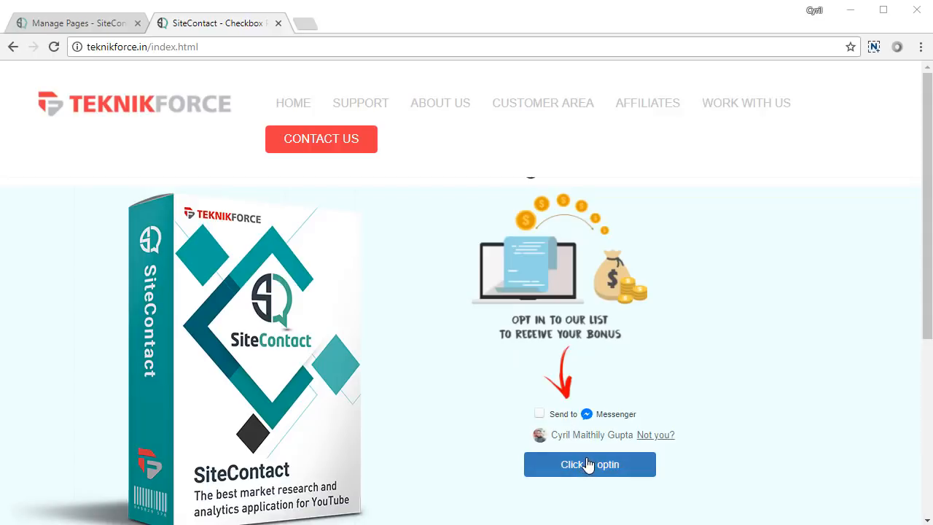
pyautogui.moveTo(552, 415)
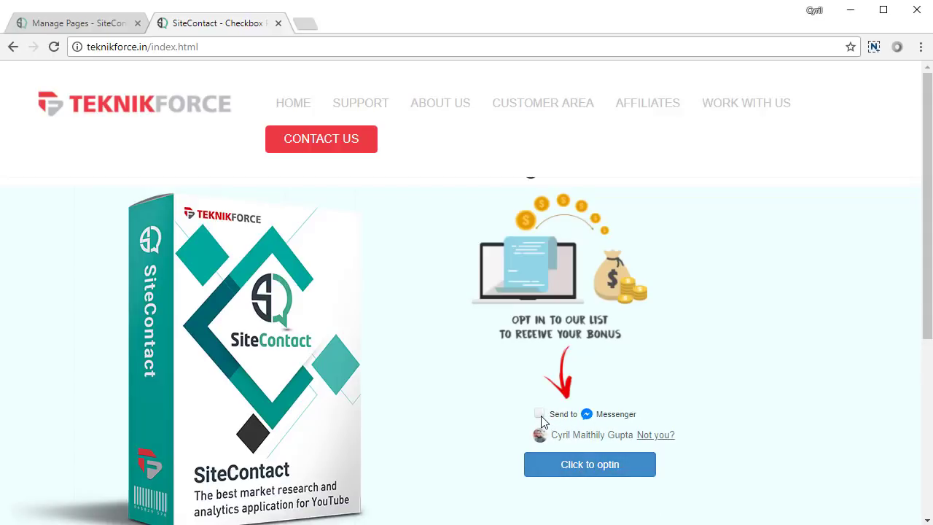
# Tick Send to Messenger and submit the bonus opt-in on the teknikforce.in demo page
pyautogui.click(539, 413)
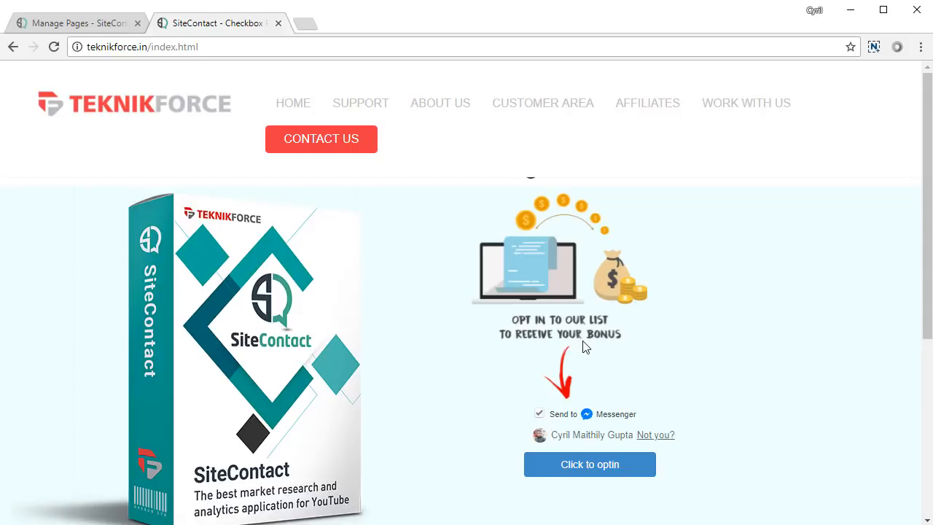
pyautogui.moveTo(556, 481)
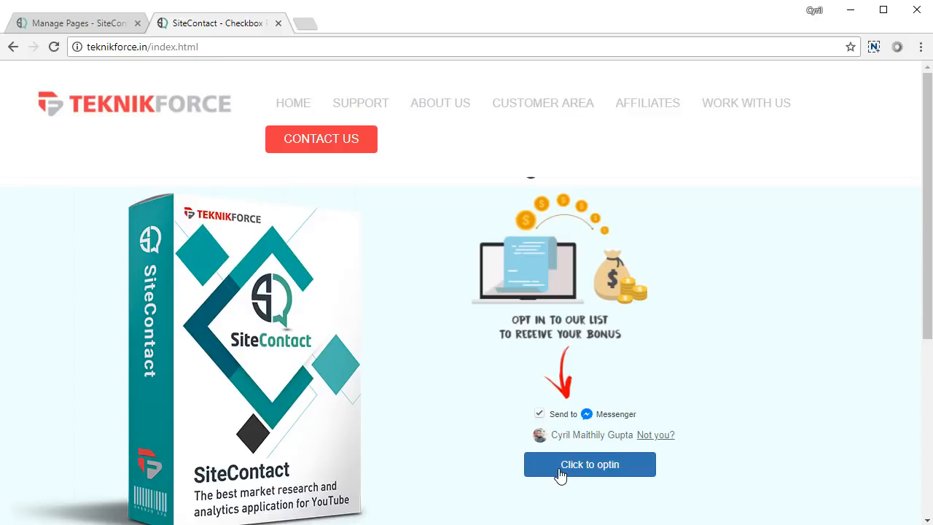
pyautogui.click(589, 465)
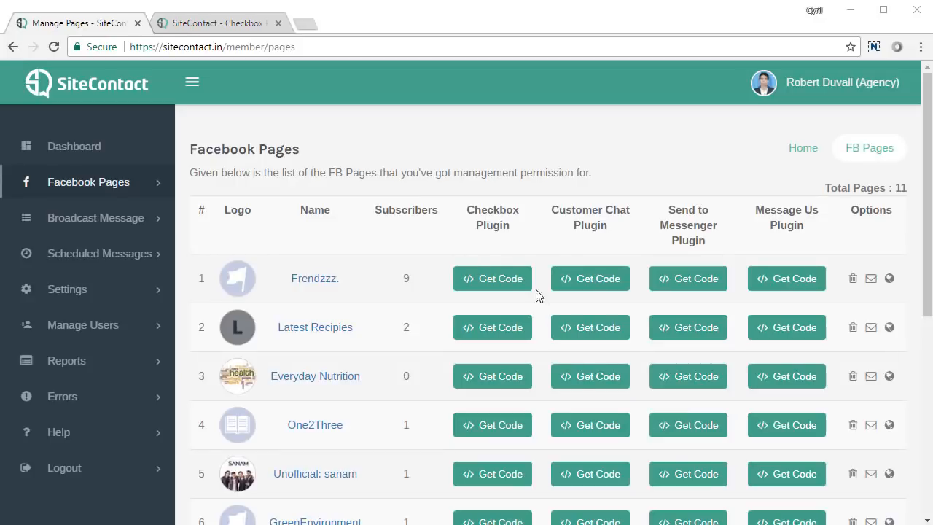
pyautogui.click(492, 279)
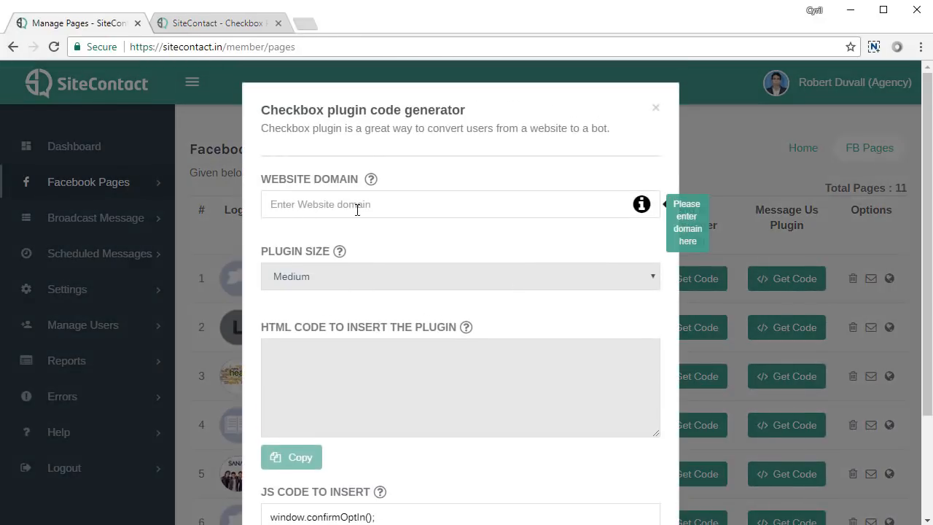
pyautogui.moveTo(419, 224)
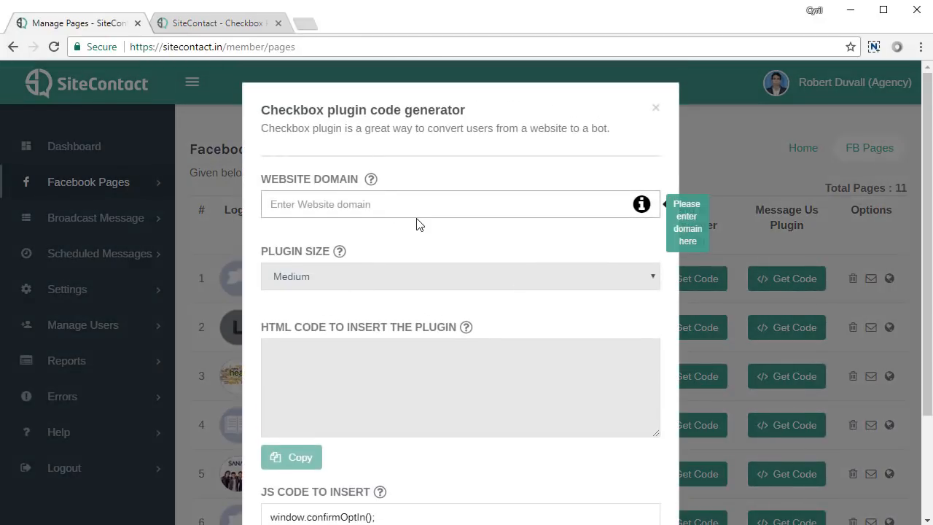
pyautogui.write('http://mys')
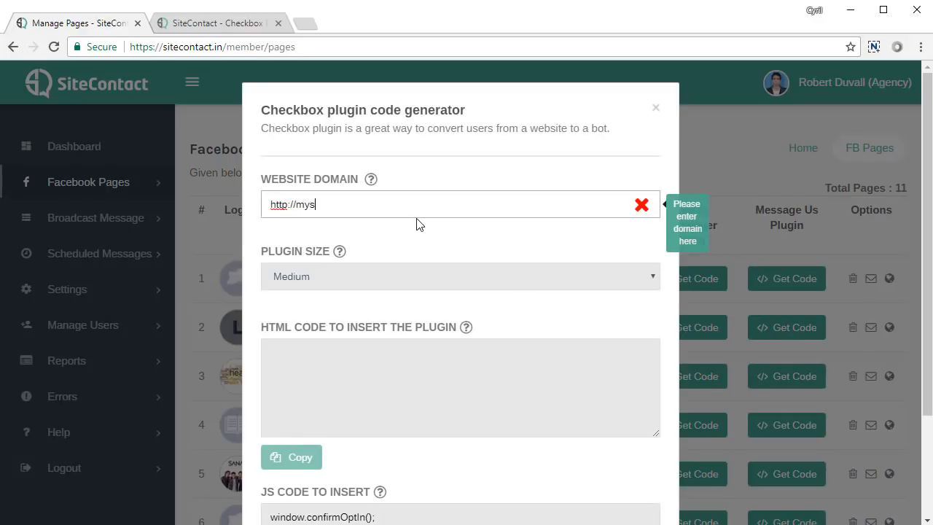
pyautogui.write('ite.com')
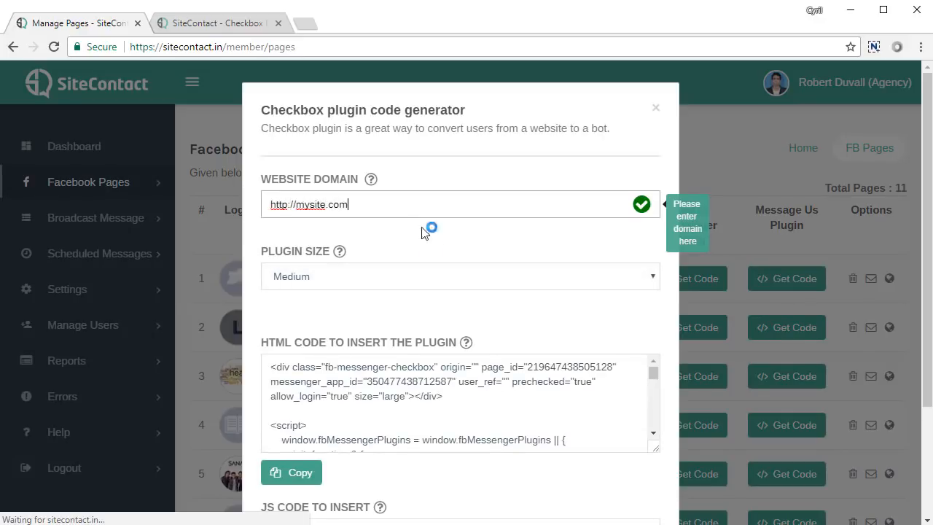
pyautogui.click(459, 276)
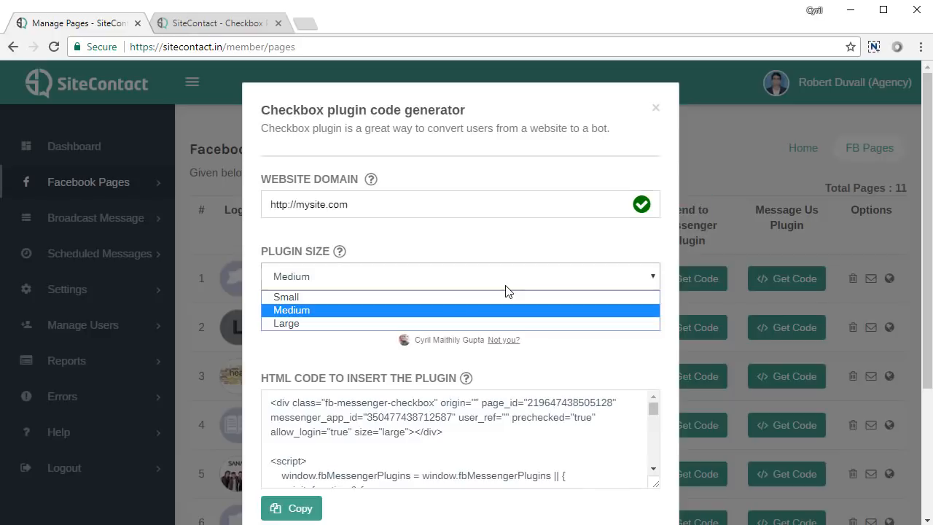
pyautogui.click(285, 323)
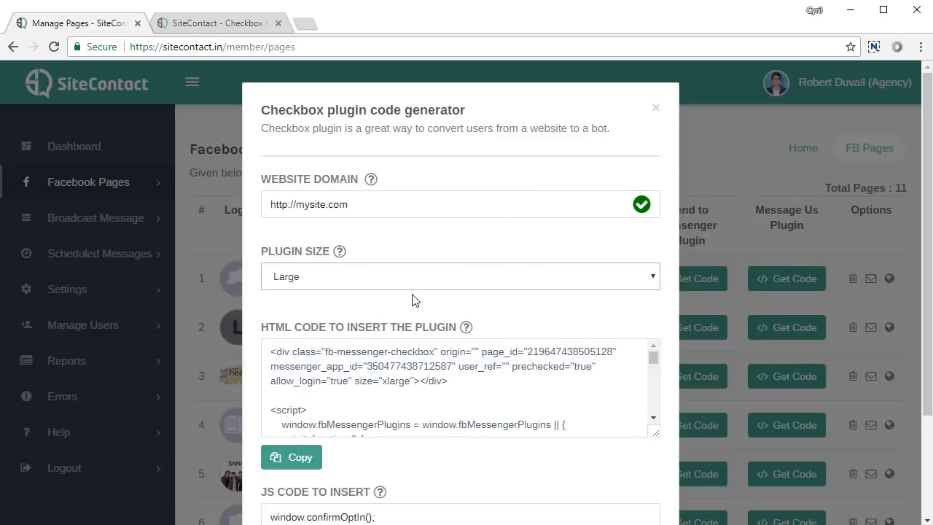
pyautogui.click(460, 276)
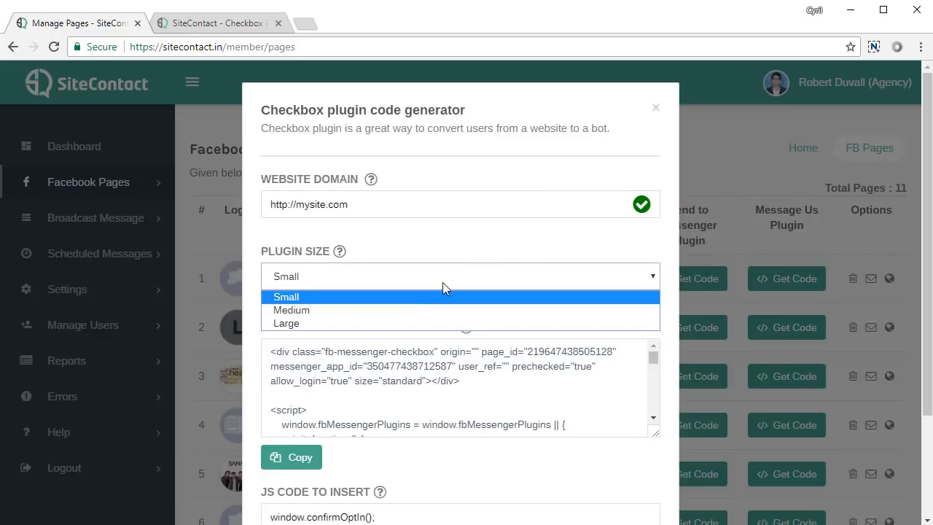
pyautogui.click(291, 310)
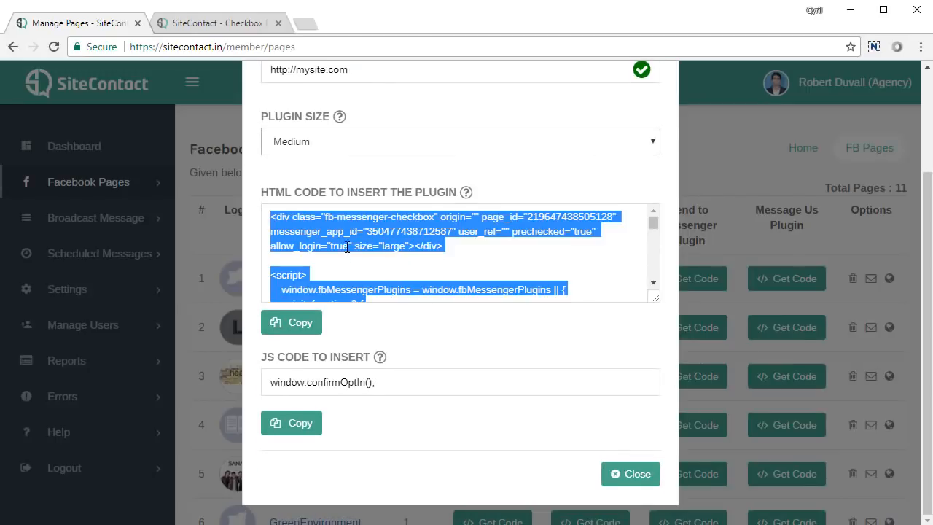
pyautogui.scroll(-3)
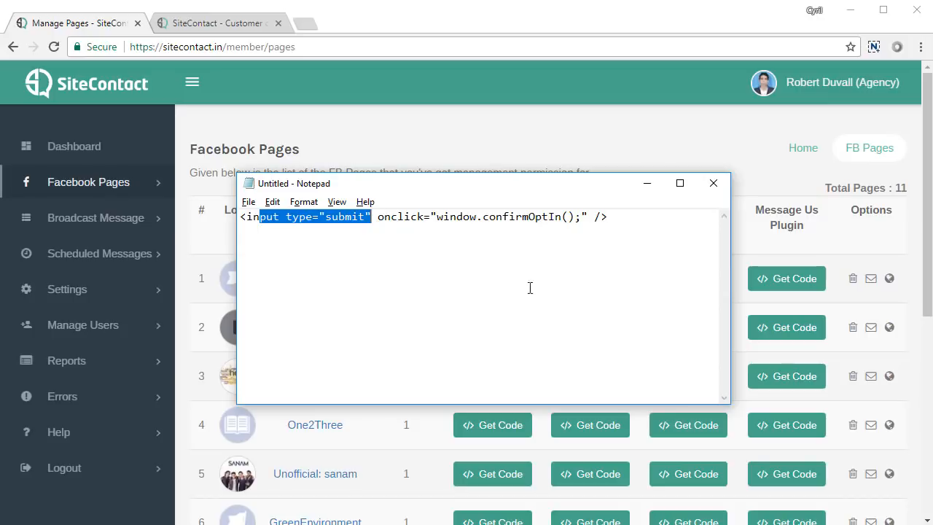
# Open the Frendzzz chat on teknikforce.in/chat.html and send 'Hi how are you?'
pyautogui.click(712, 183)
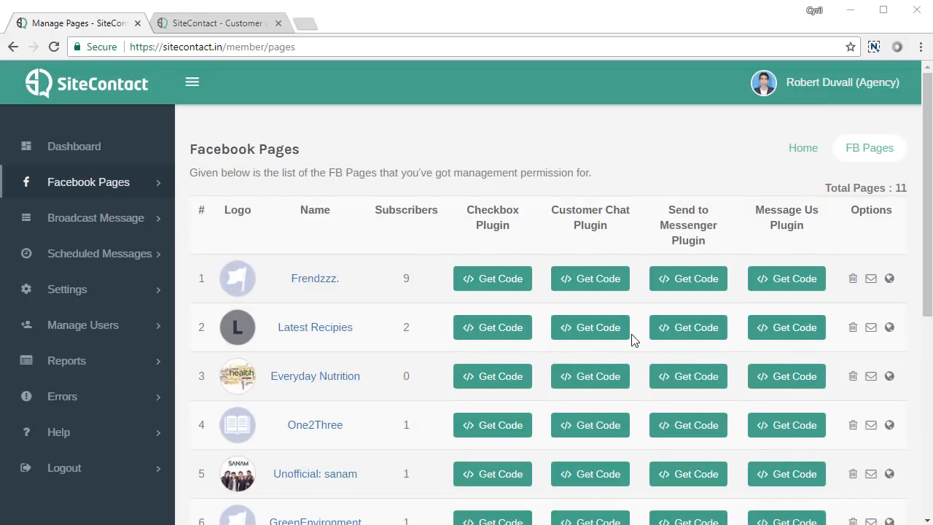
pyautogui.moveTo(589, 278)
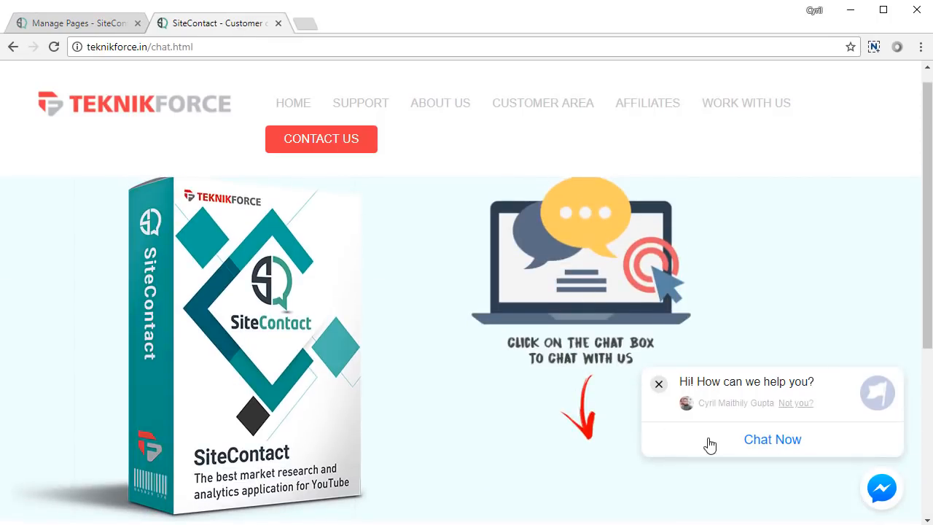
pyautogui.moveTo(688, 379)
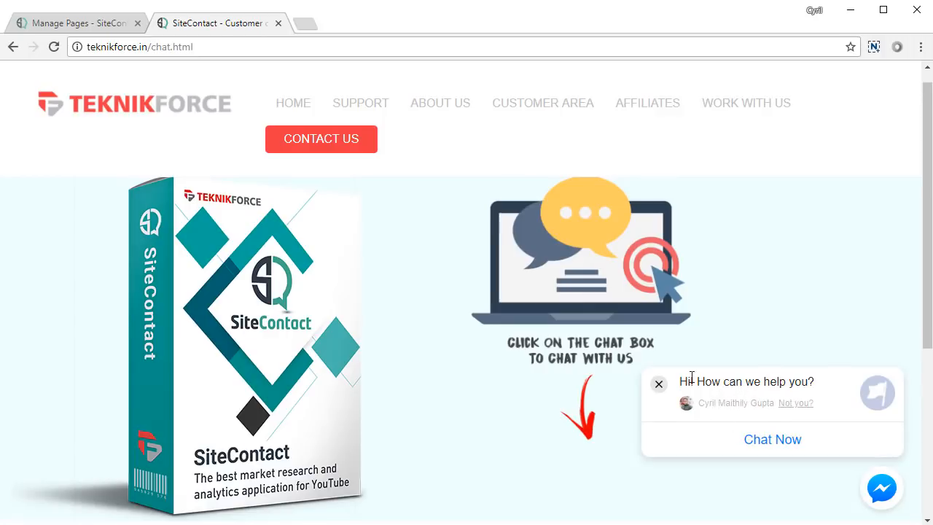
pyautogui.moveTo(741, 413)
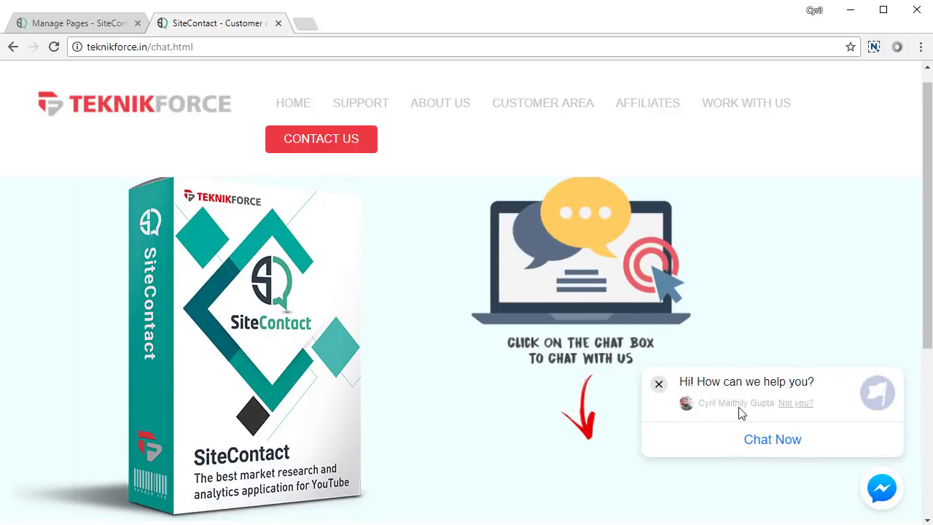
pyautogui.moveTo(778, 445)
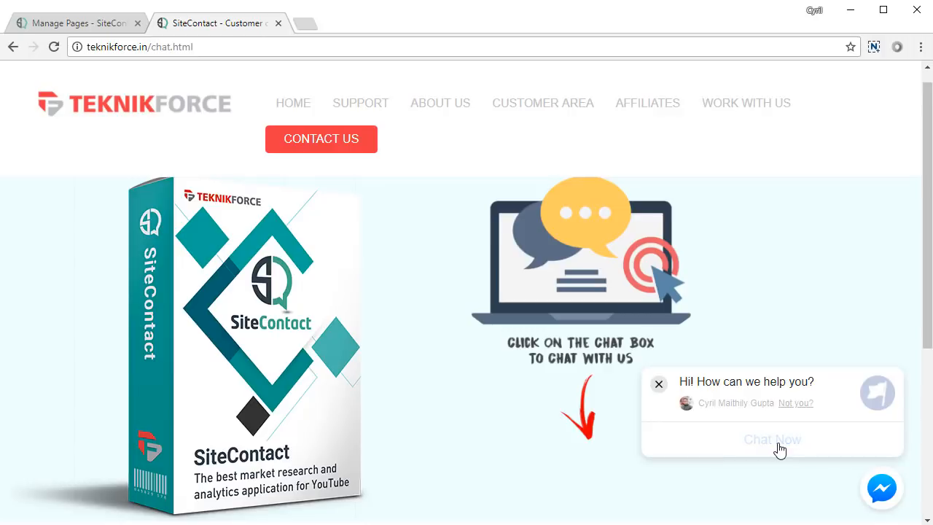
pyautogui.click(772, 439)
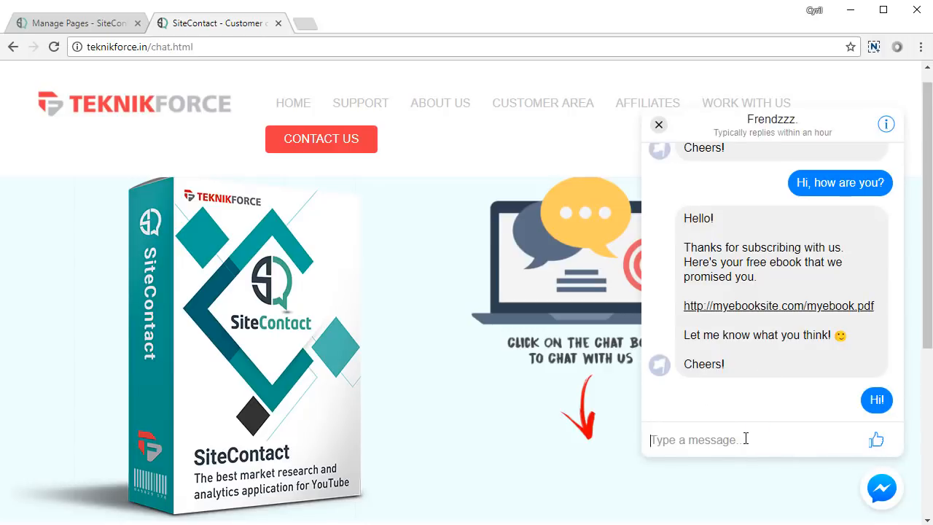
pyautogui.write('Hi')
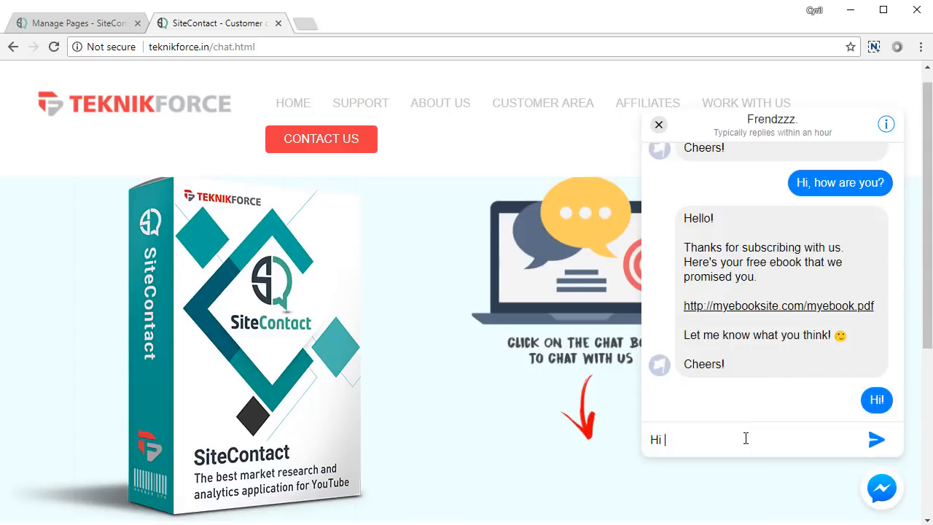
pyautogui.write('how are y')
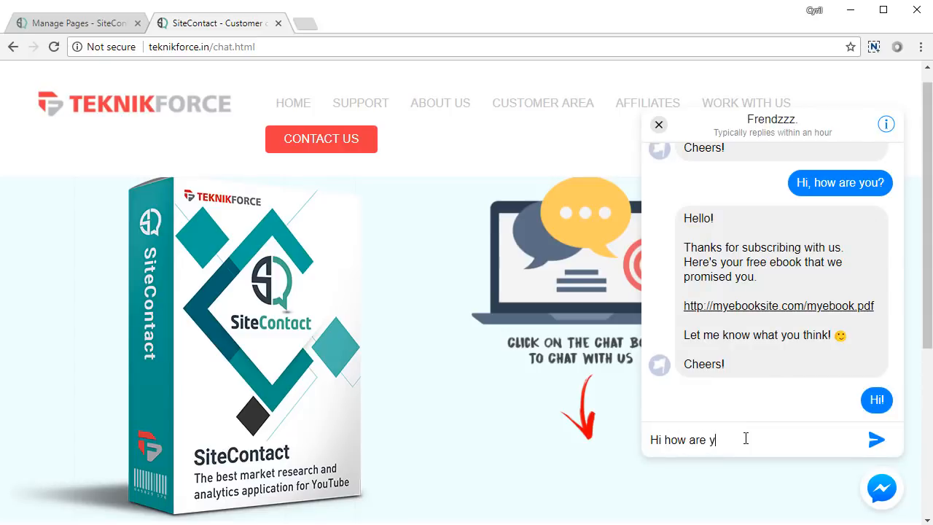
pyautogui.click(876, 439)
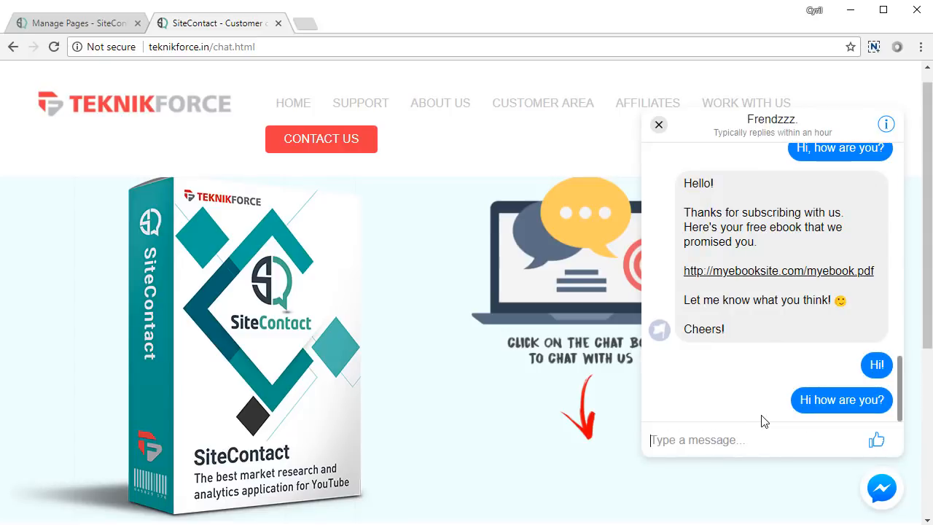
pyautogui.moveTo(771, 485)
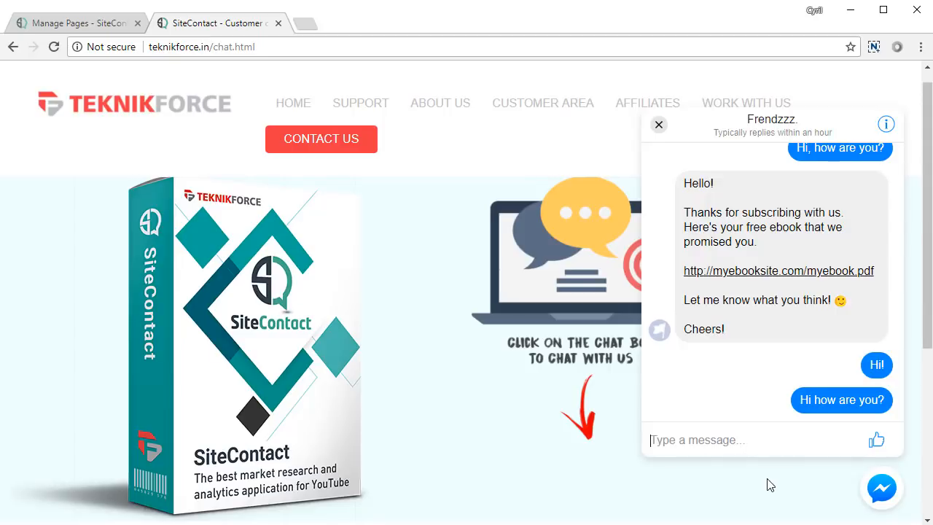
pyautogui.moveTo(795, 468)
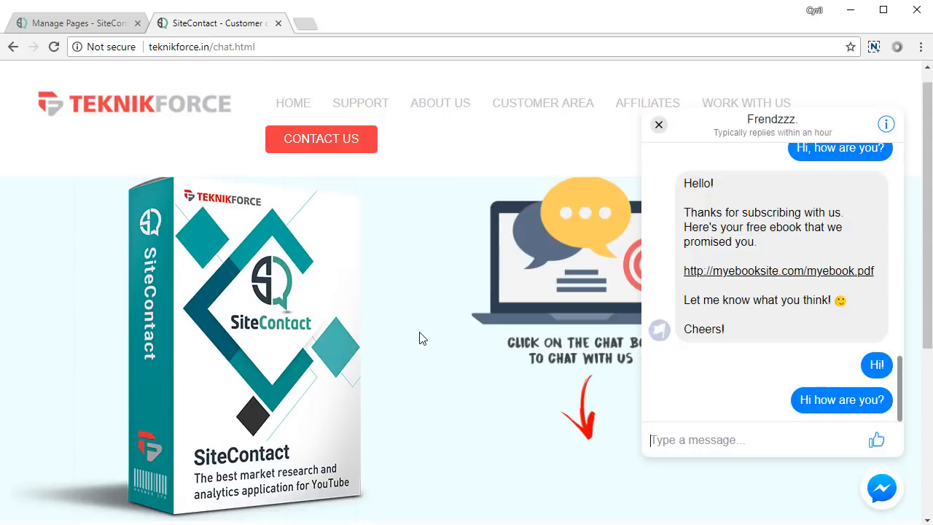
pyautogui.moveTo(496, 326)
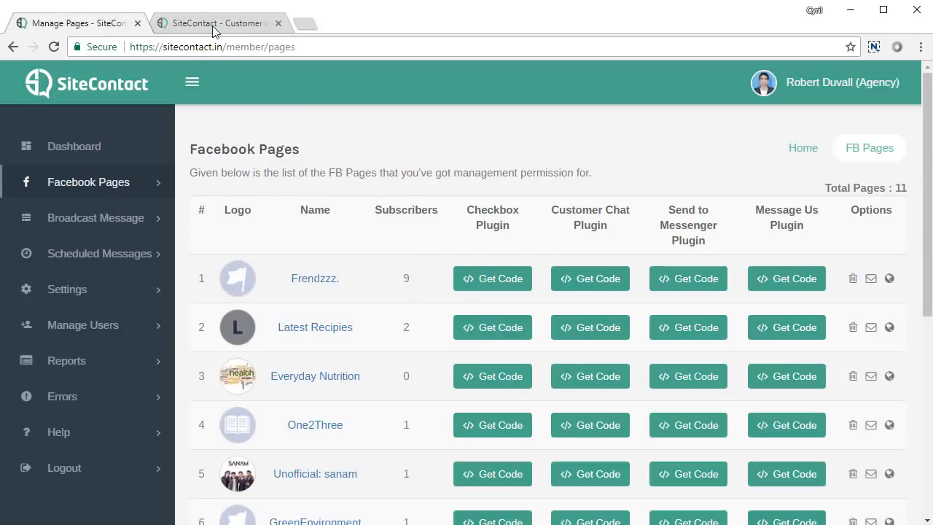
pyautogui.moveTo(488, 166)
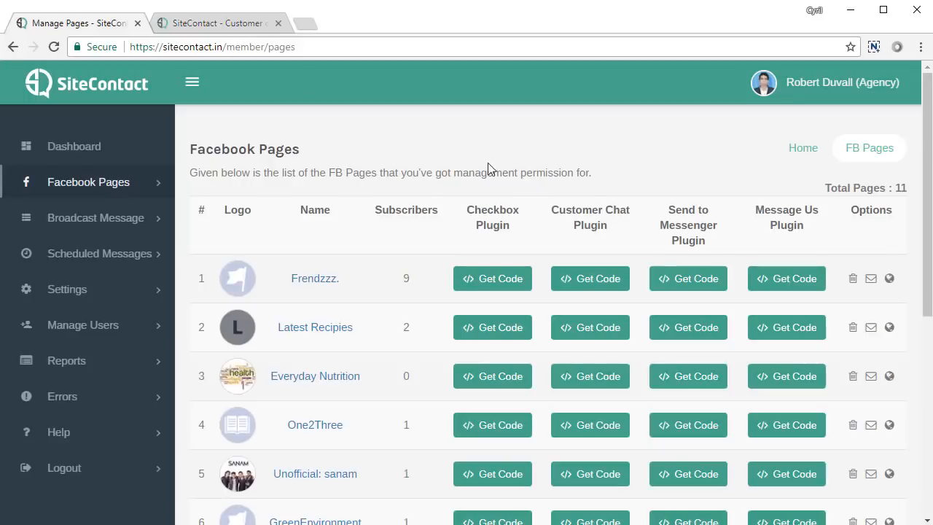
pyautogui.moveTo(590, 279)
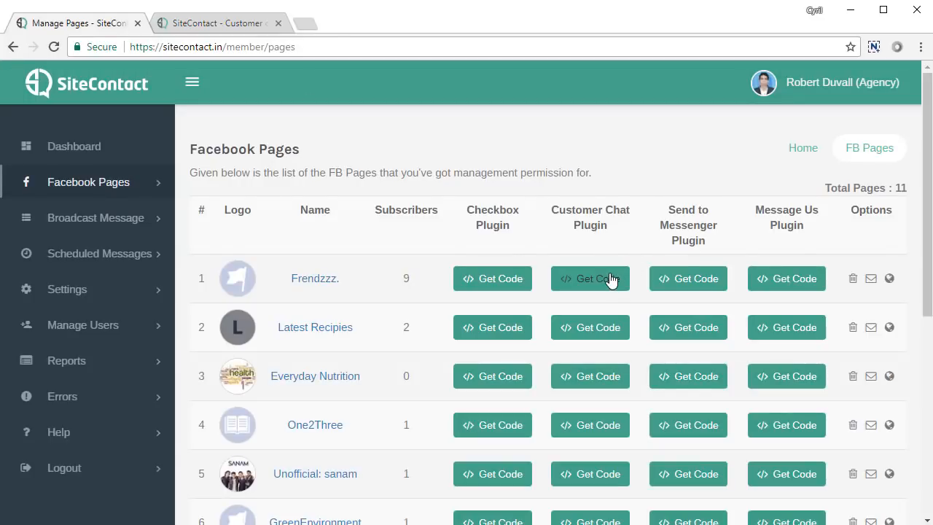
pyautogui.click(589, 278)
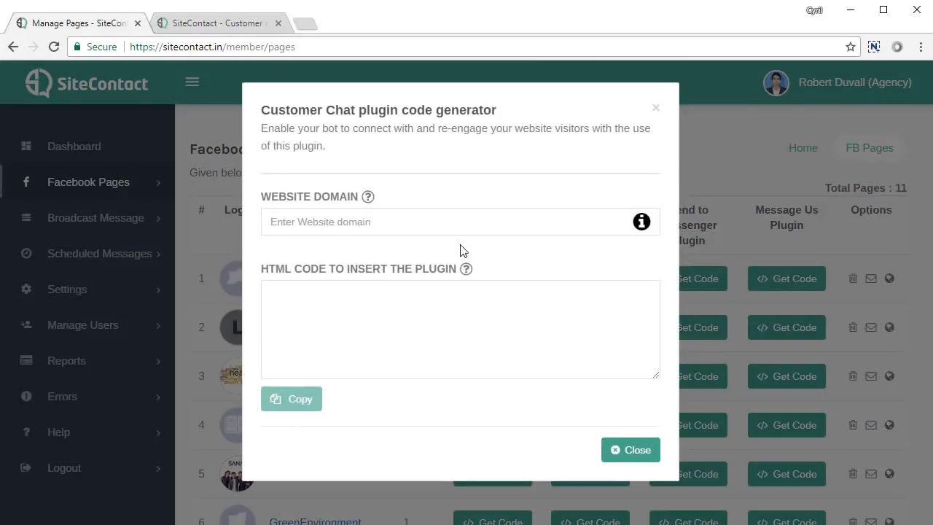
pyautogui.write('http:')
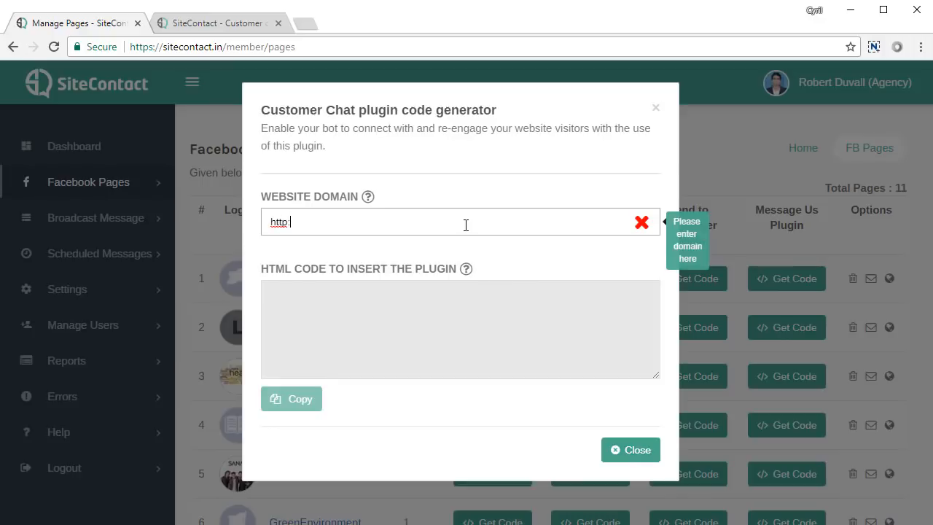
pyautogui.write('://myse')
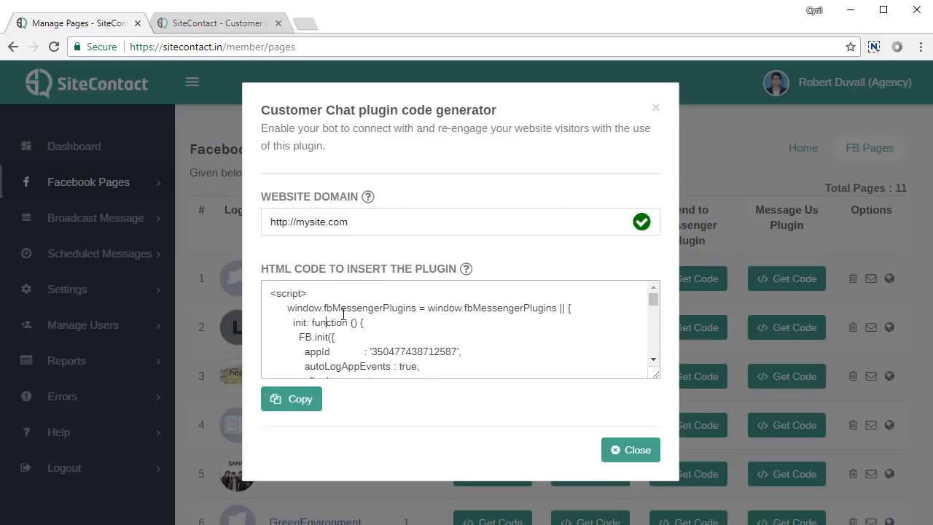
pyautogui.moveTo(410, 354)
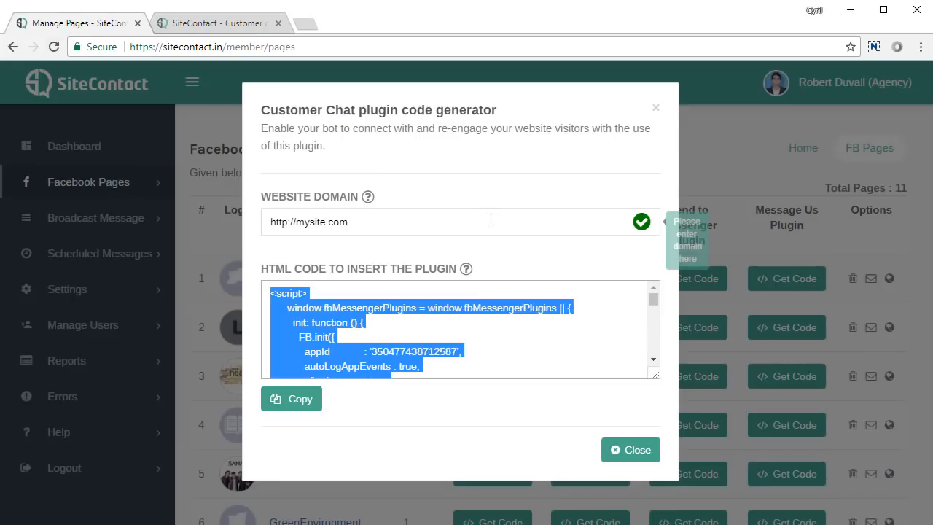
pyautogui.moveTo(509, 275)
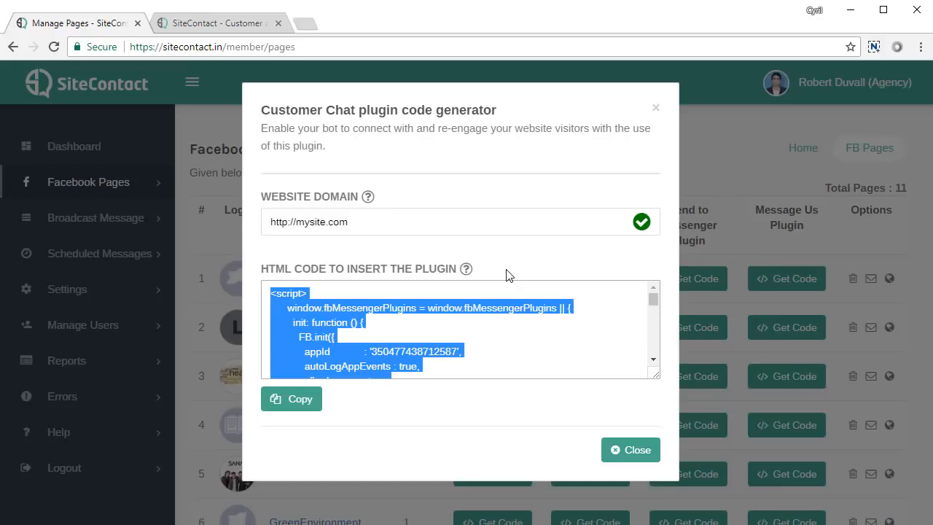
pyautogui.click(630, 449)
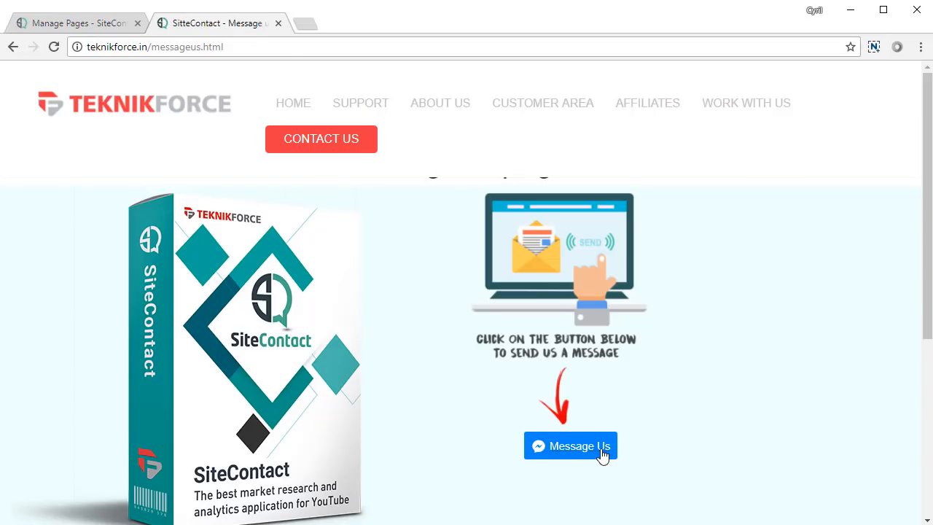
pyautogui.moveTo(571, 445)
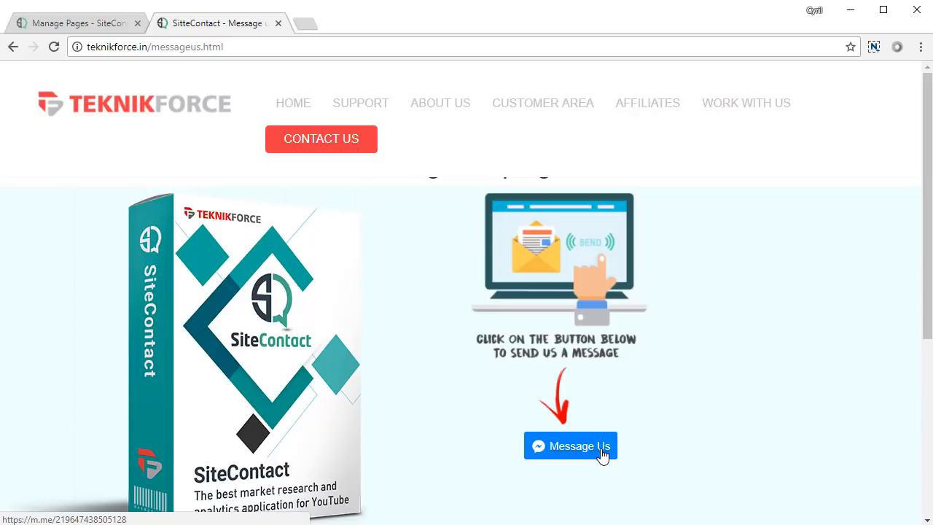
# Click Message Us on teknikforce.in/messageus.html, then return to the demo page tab
pyautogui.click(570, 445)
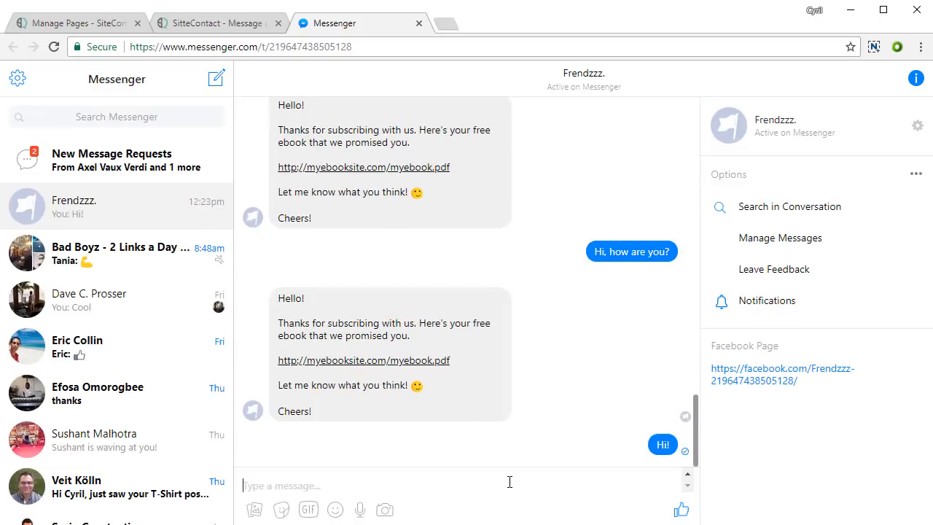
pyautogui.click(215, 23)
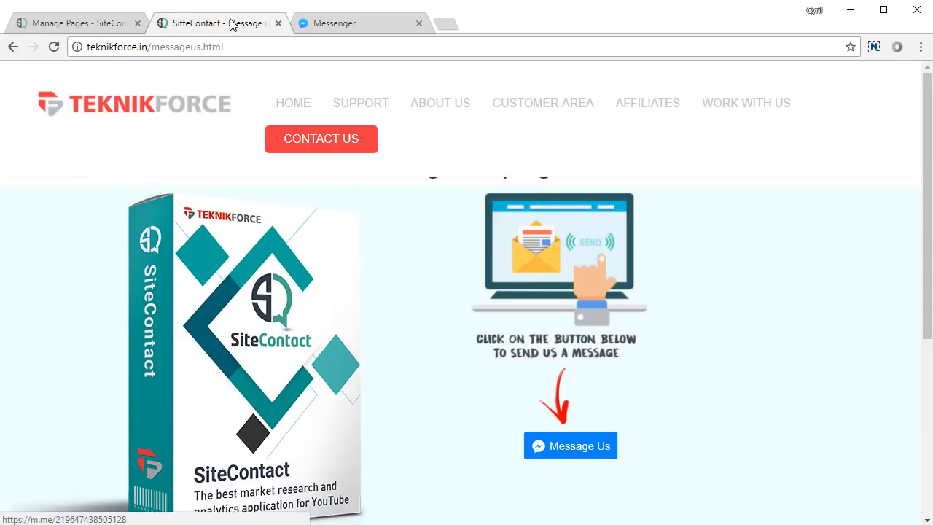
pyautogui.moveTo(586, 448)
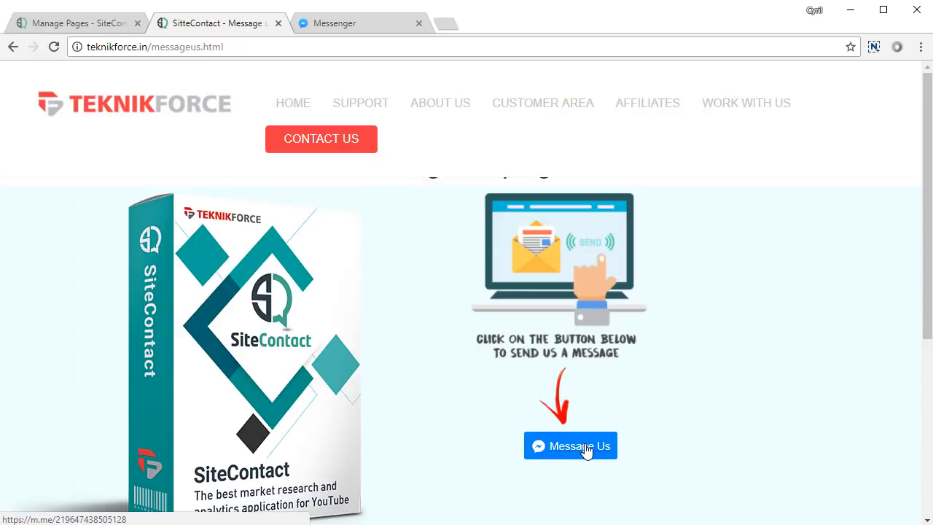
# Review the Frendzzz Message Us plugin code (Blue style), then close the generator
pyautogui.click(73, 23)
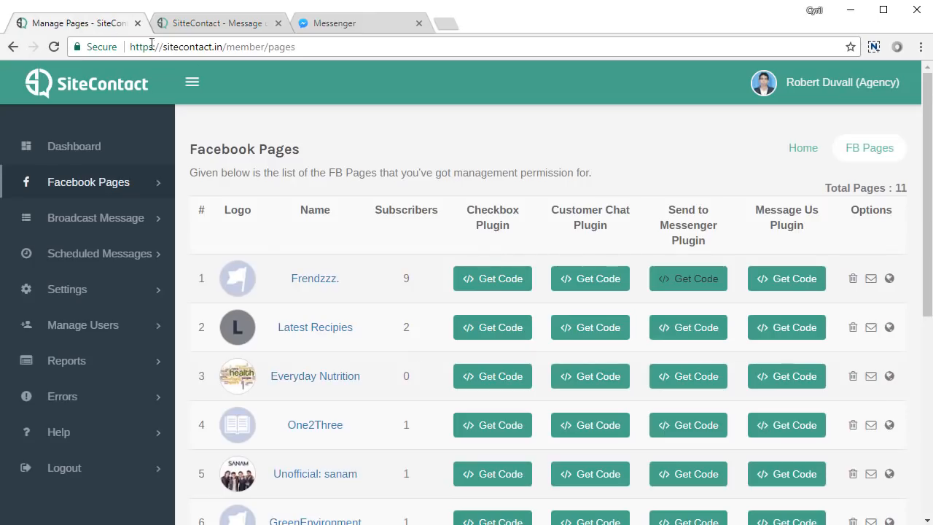
pyautogui.moveTo(786, 279)
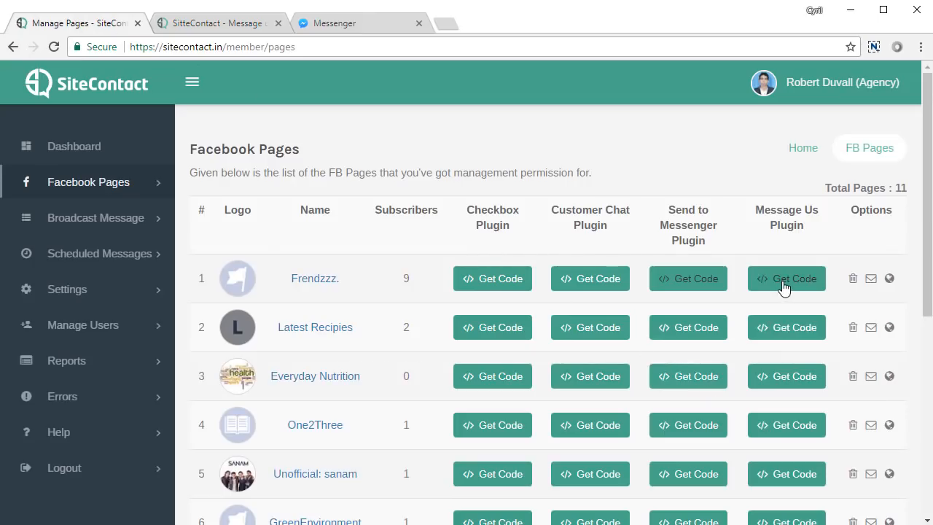
pyautogui.click(787, 278)
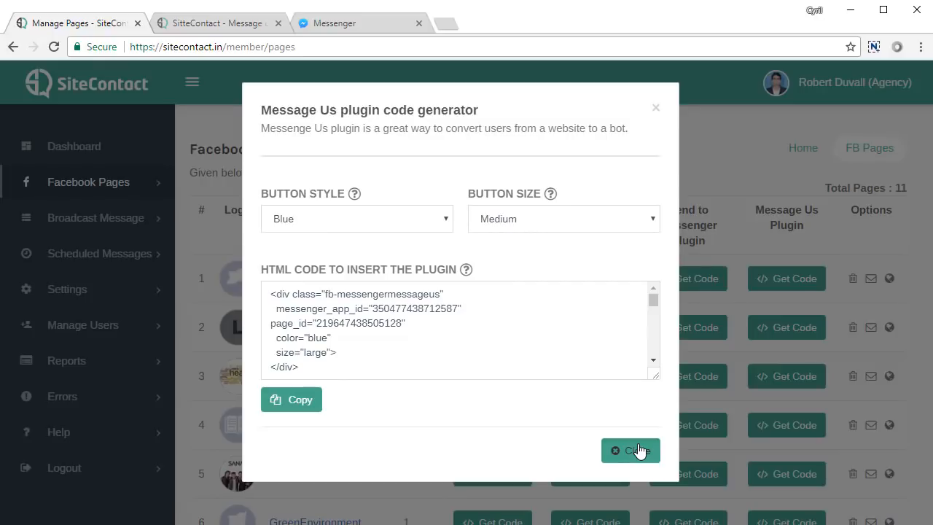
pyautogui.click(630, 450)
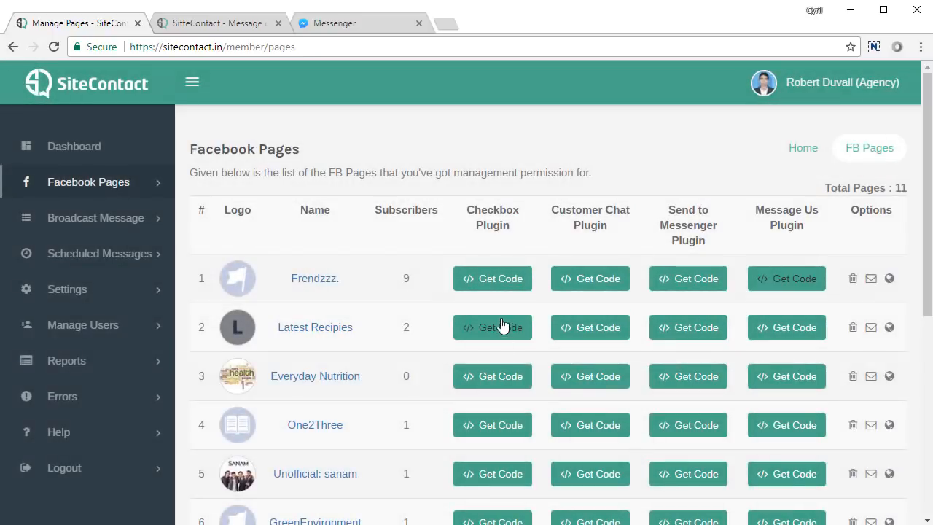
pyautogui.moveTo(499, 327)
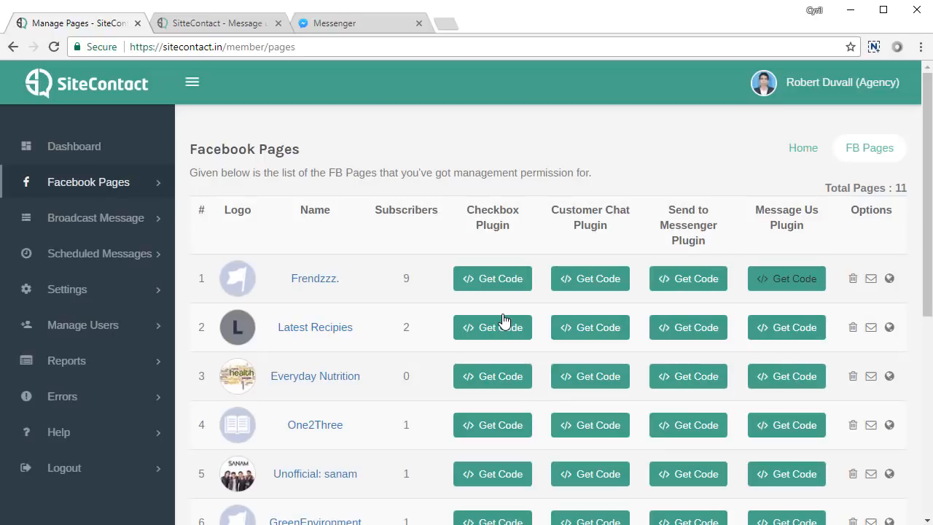
pyautogui.moveTo(510, 288)
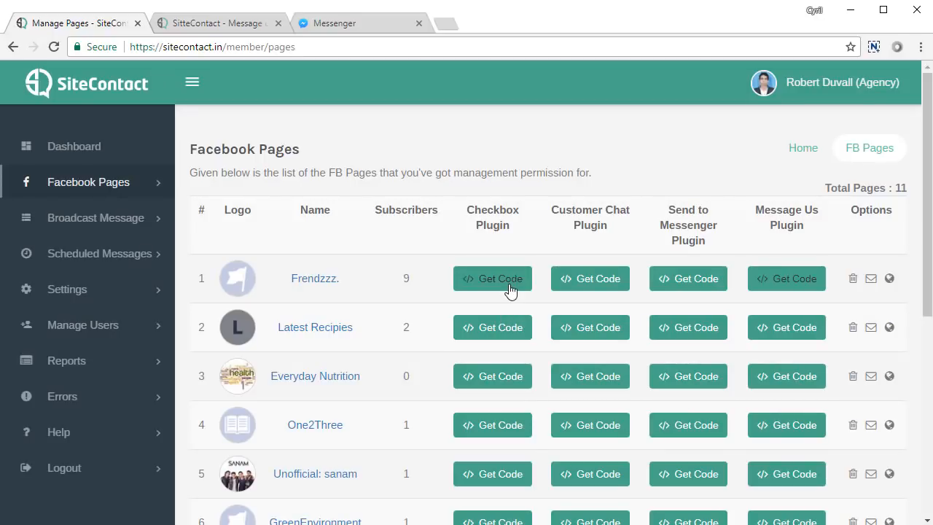
pyautogui.moveTo(593, 298)
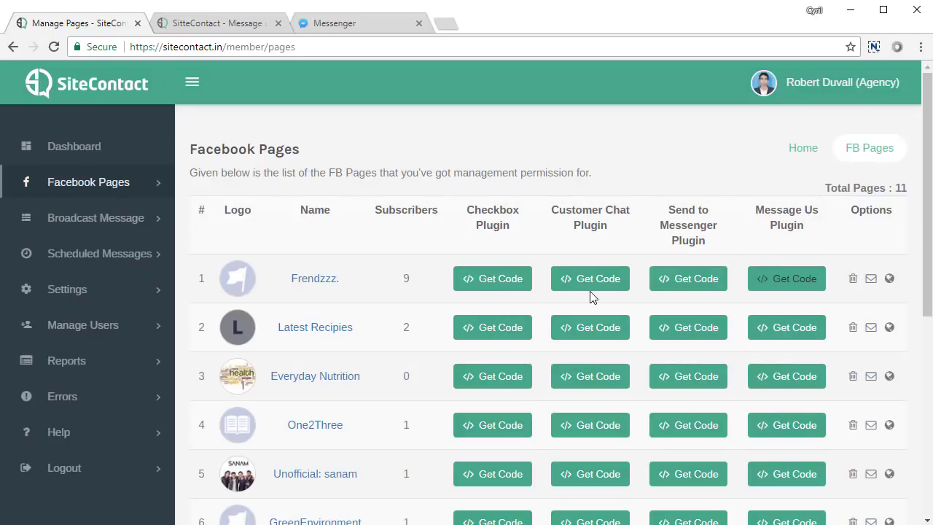
pyautogui.moveTo(721, 298)
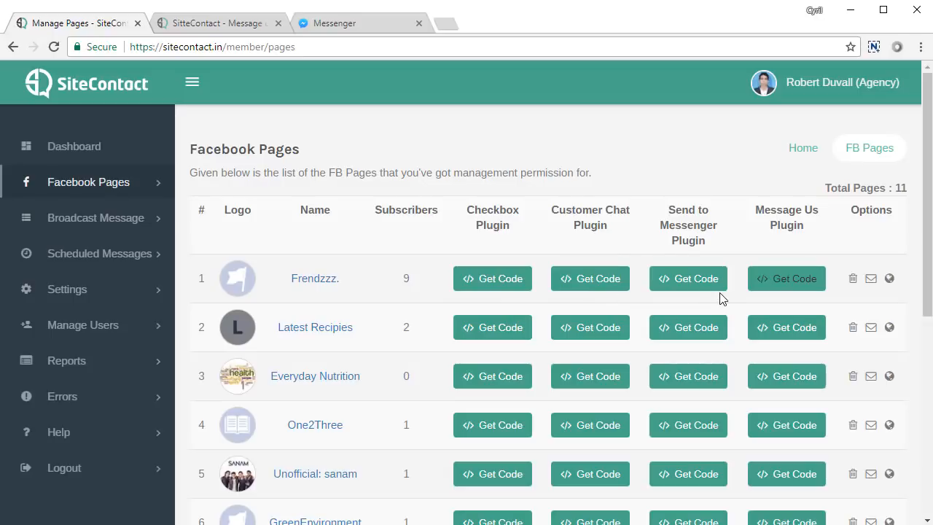
pyautogui.moveTo(783, 297)
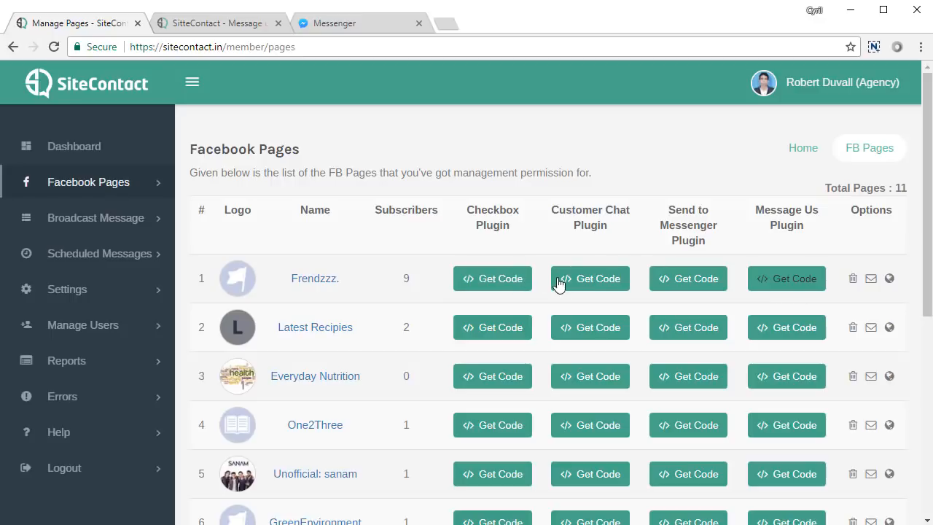
pyautogui.moveTo(773, 296)
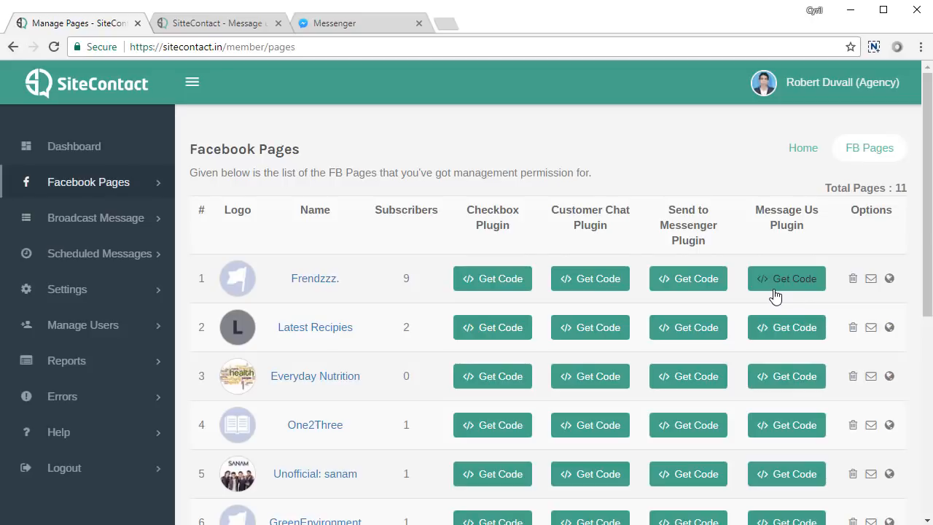
pyautogui.moveTo(123, 139)
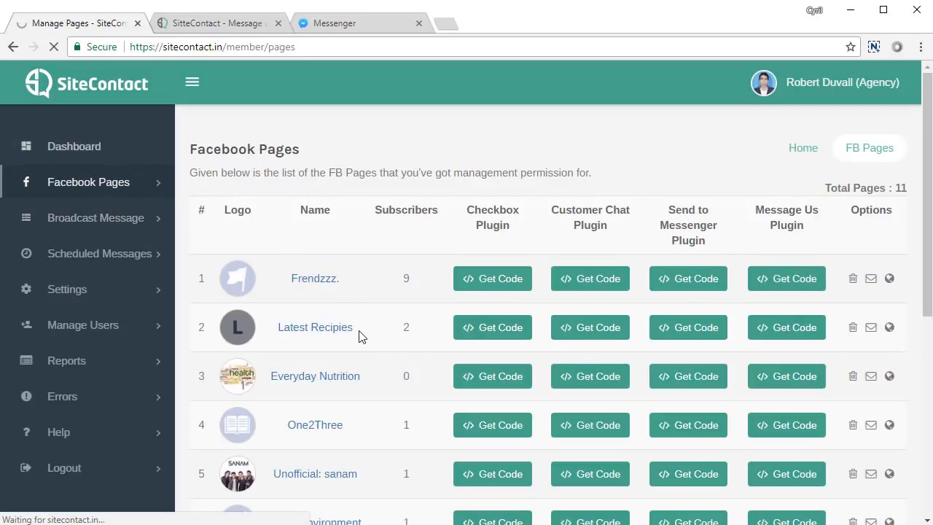
pyautogui.moveTo(418, 357)
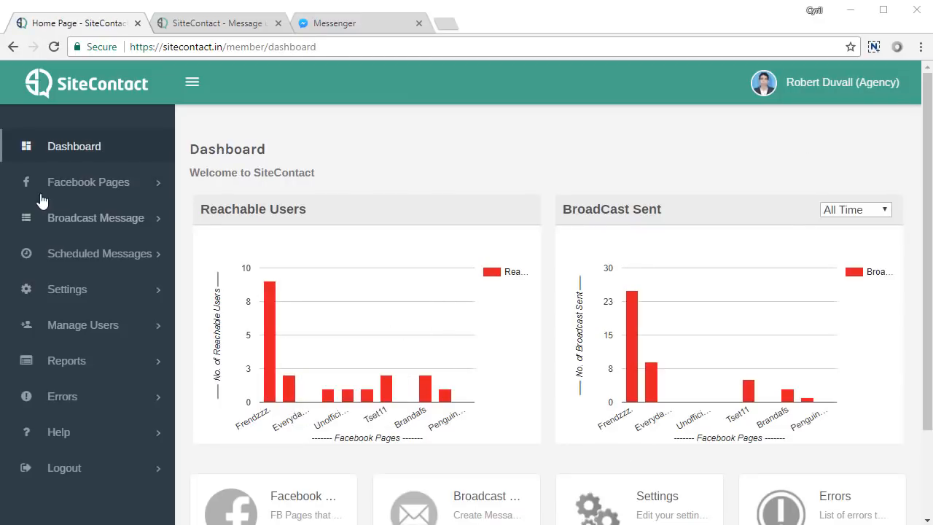
pyautogui.moveTo(95, 218)
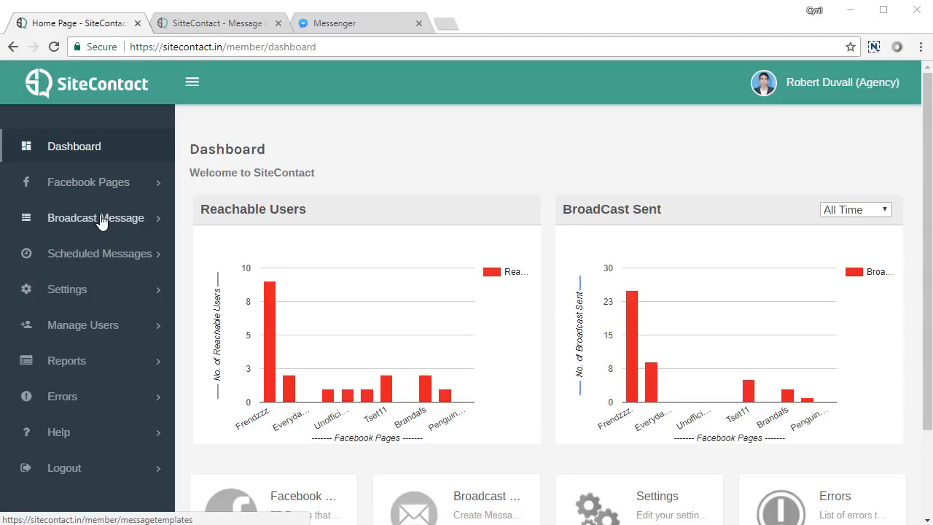